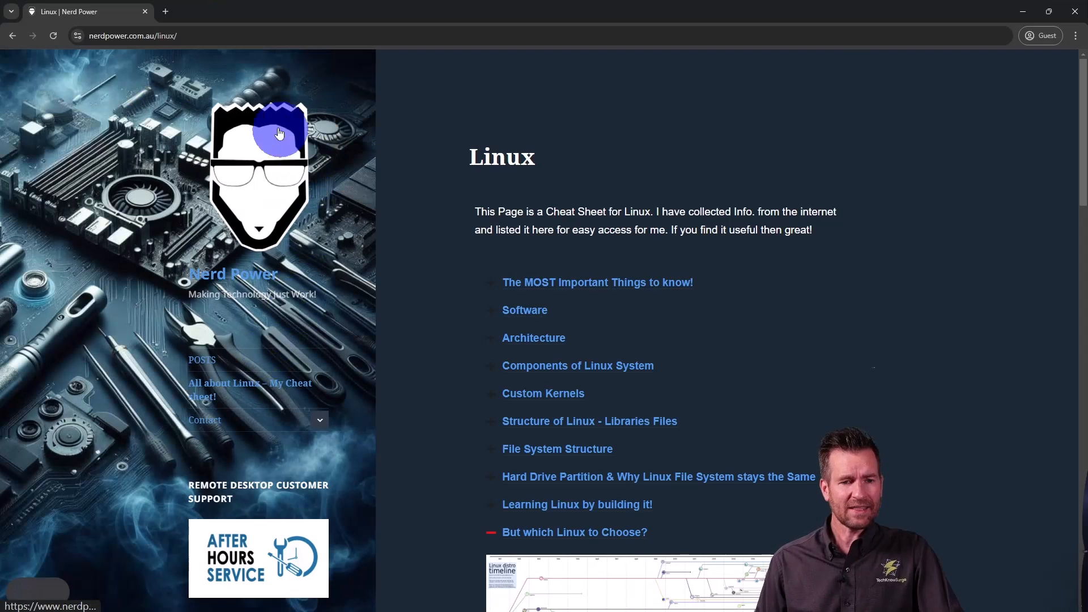
mouse_move(398, 157)
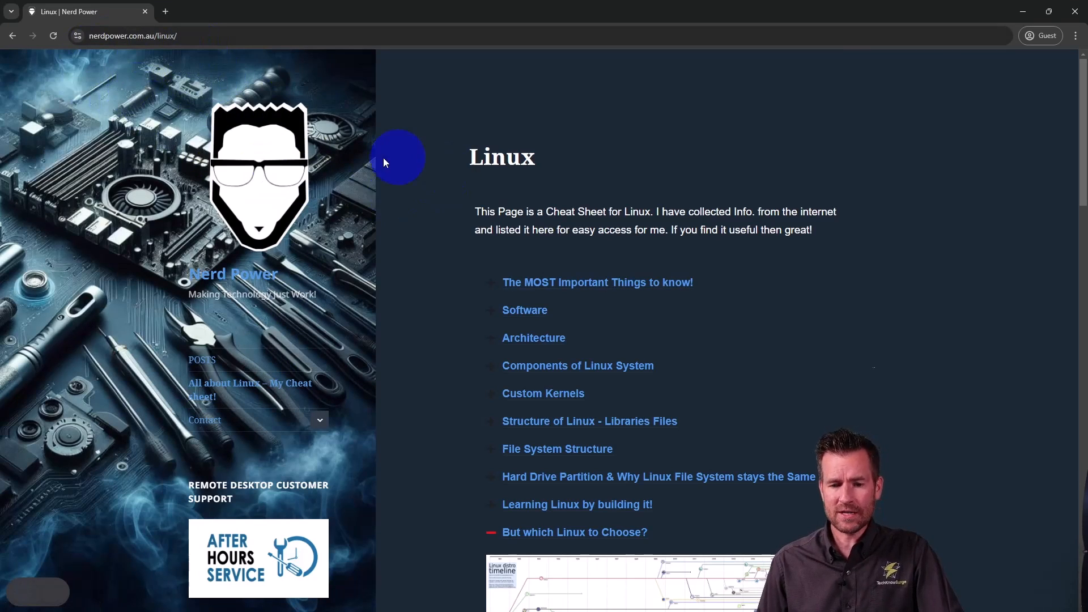
Scroll the Nerd Power Linux page down to the 'But which Linux to Choose?' distro timeline
scroll("down", 3)
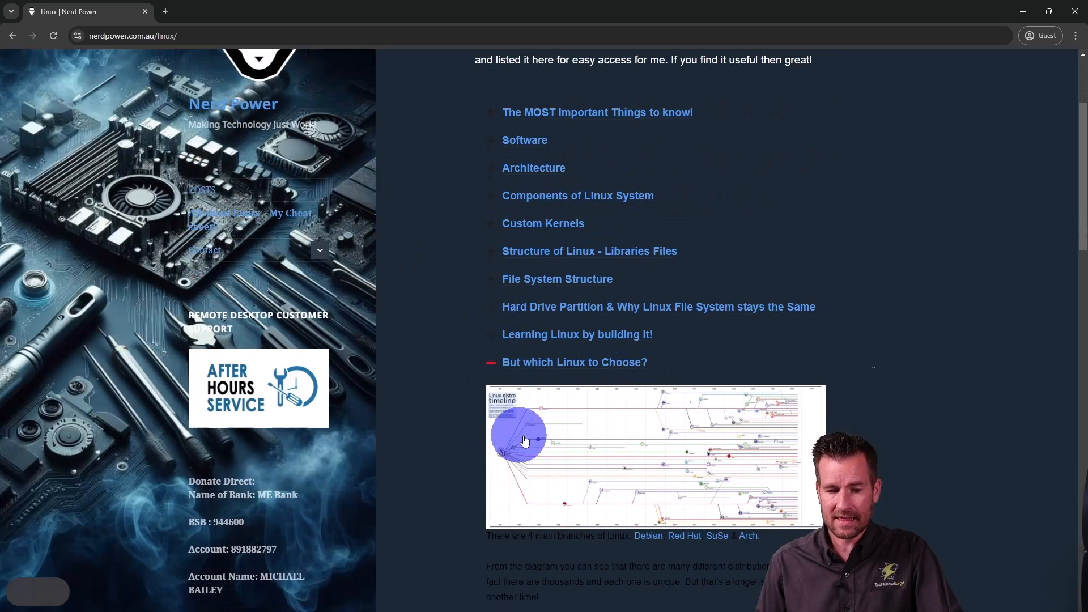
mouse_move(586, 436)
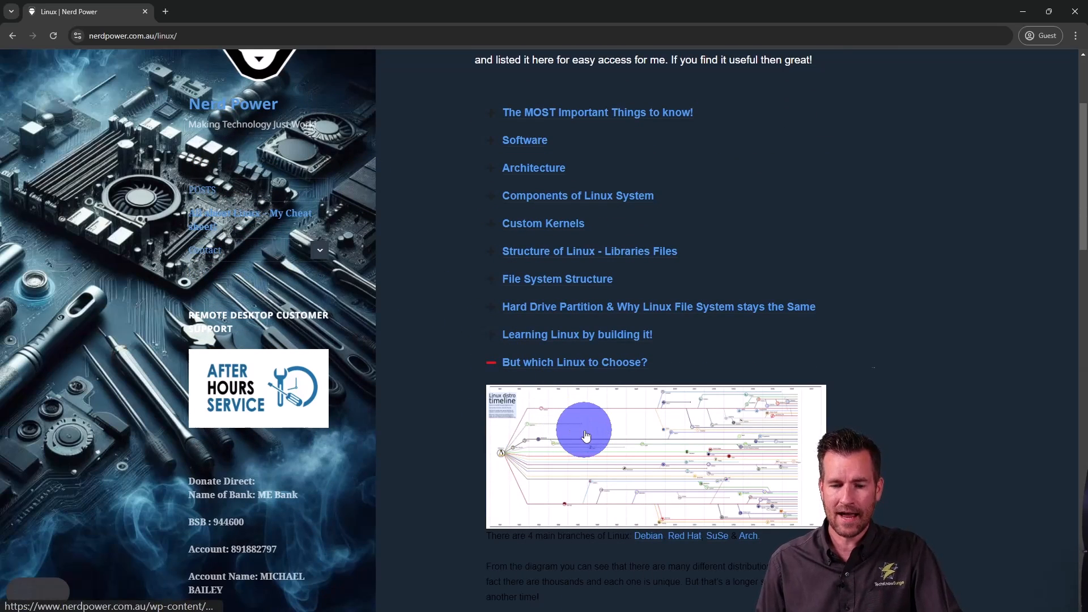
Enlarge the Linux distro timeline image and pan right across its distribution branches
left_click(584, 428)
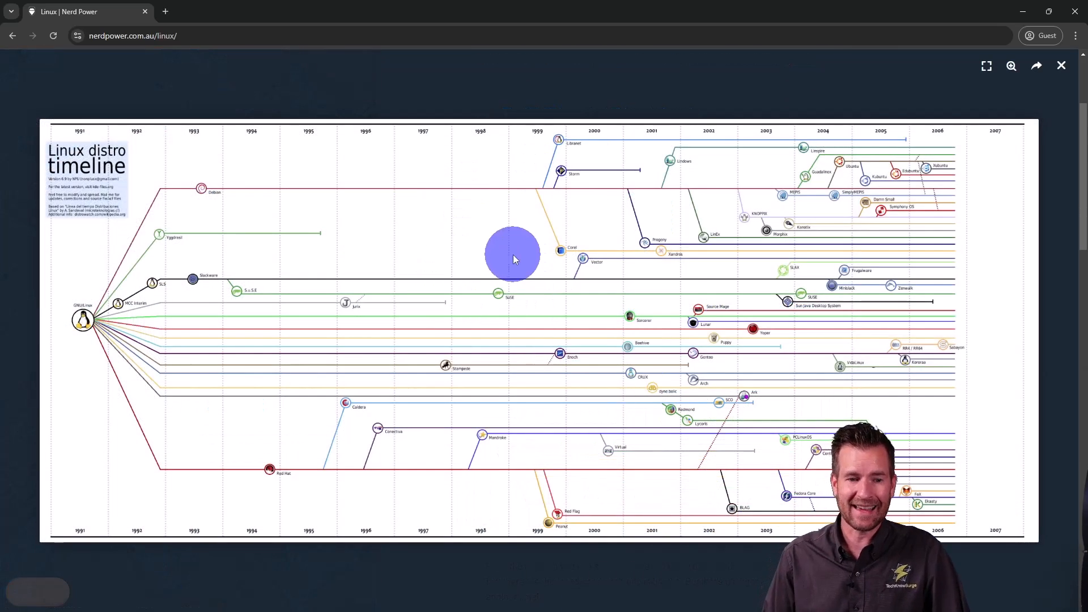
mouse_move(412, 270)
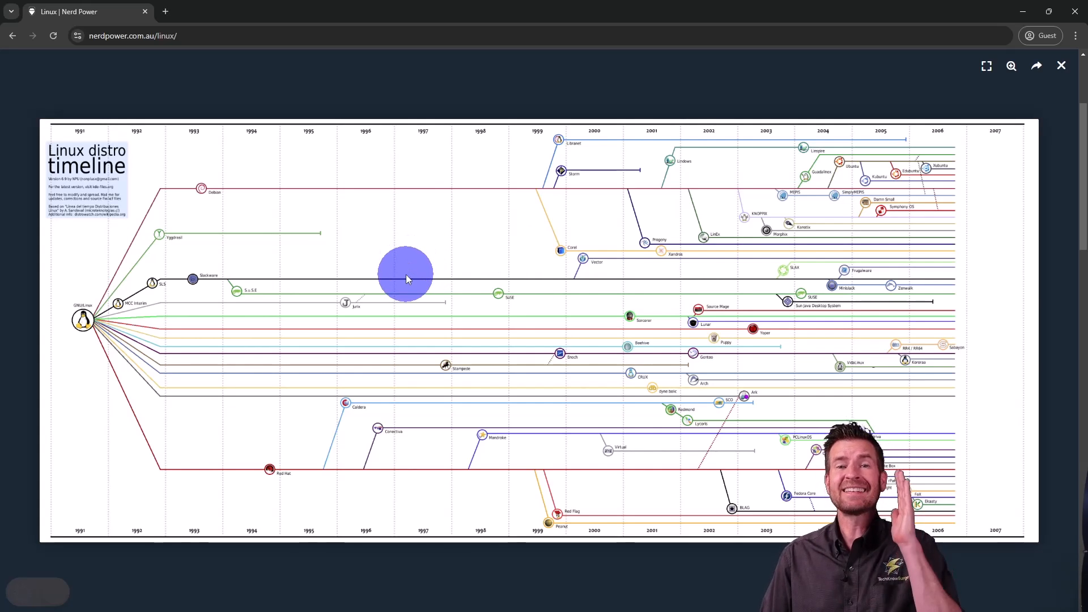
mouse_move(351, 305)
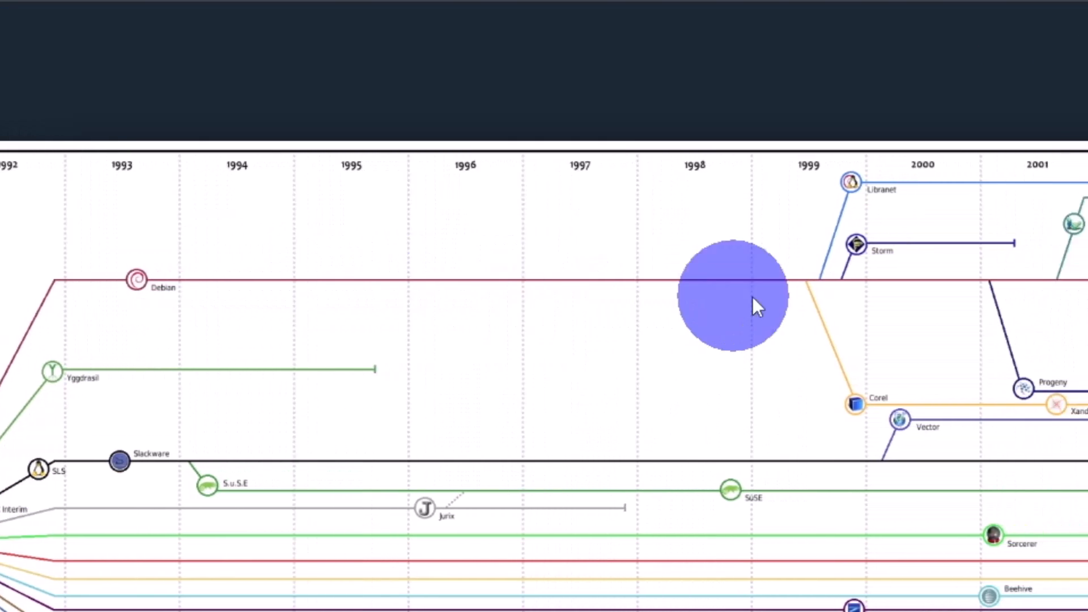
scroll("right", 3)
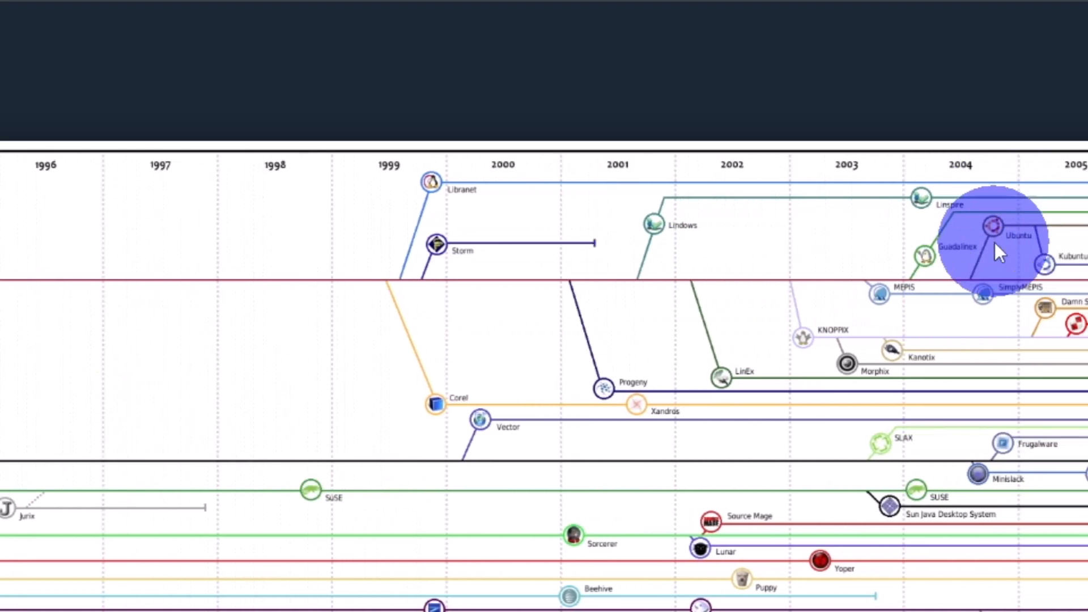
scroll("right", 3)
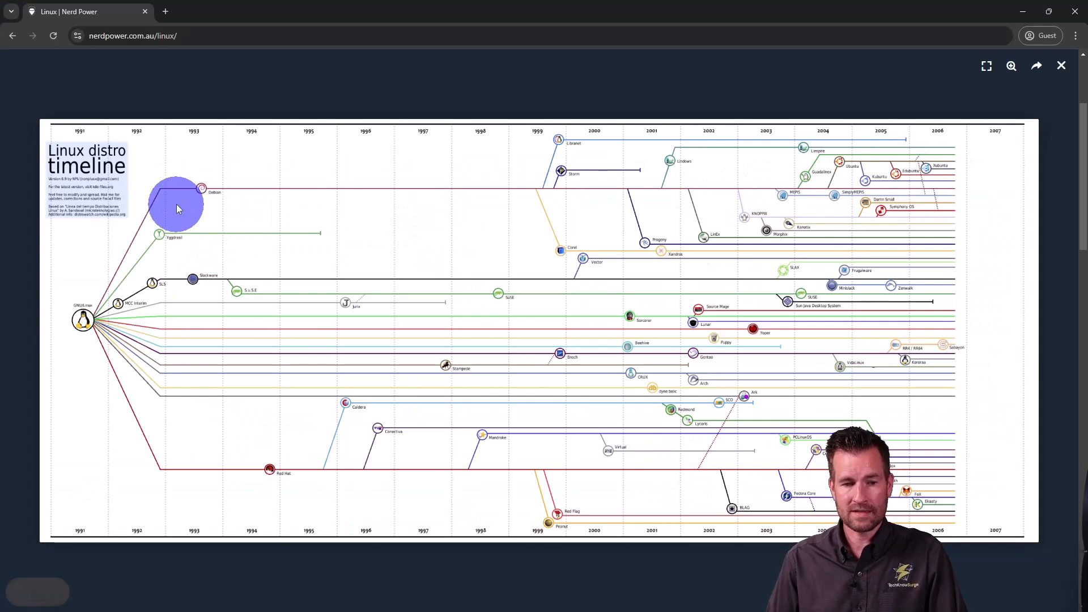
mouse_move(205, 291)
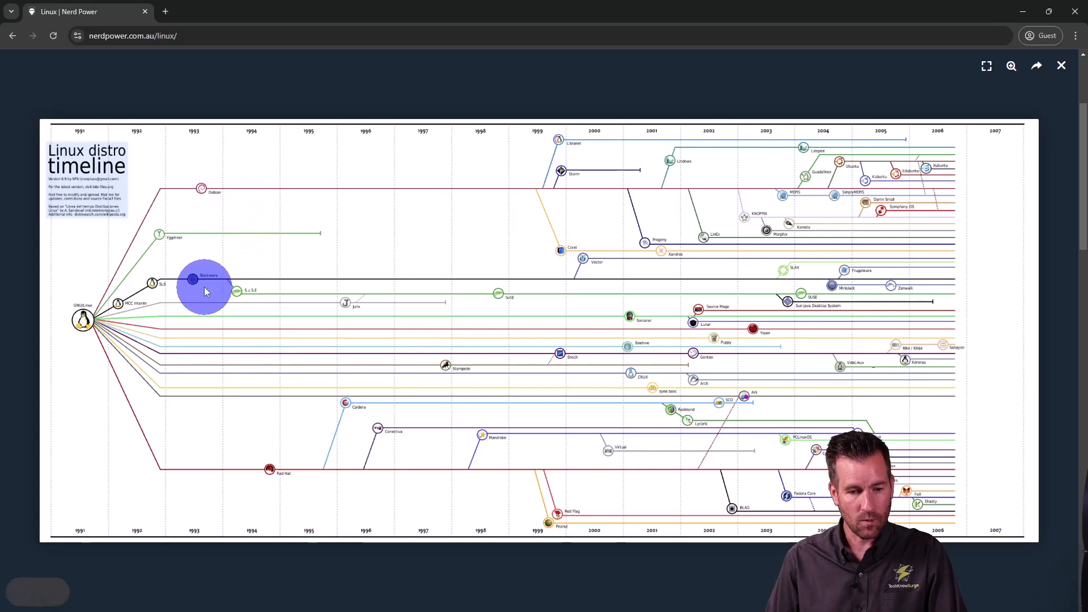
mouse_move(253, 295)
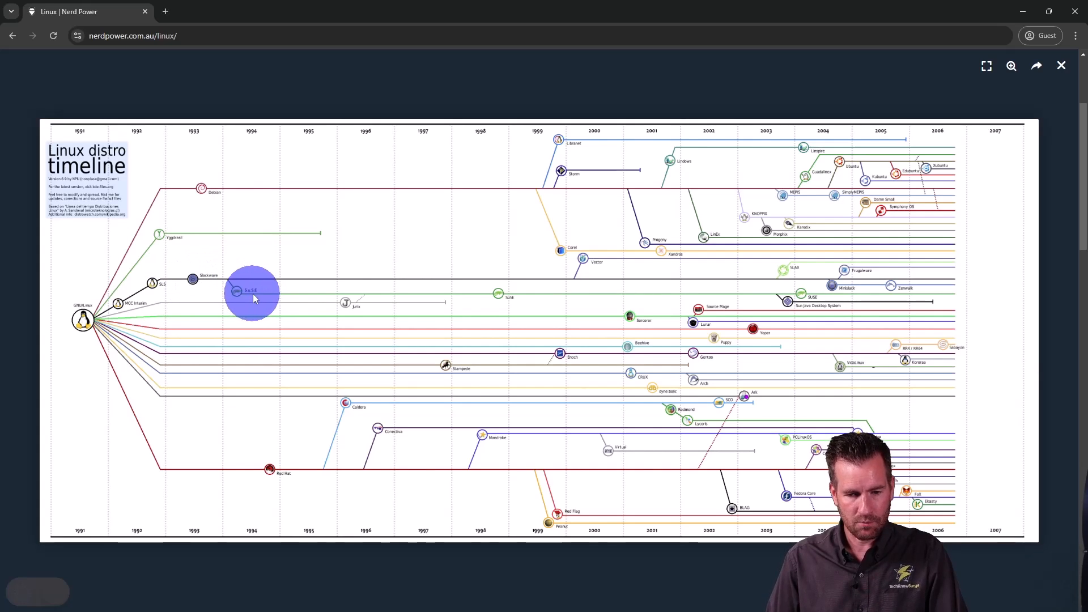
mouse_move(795, 290)
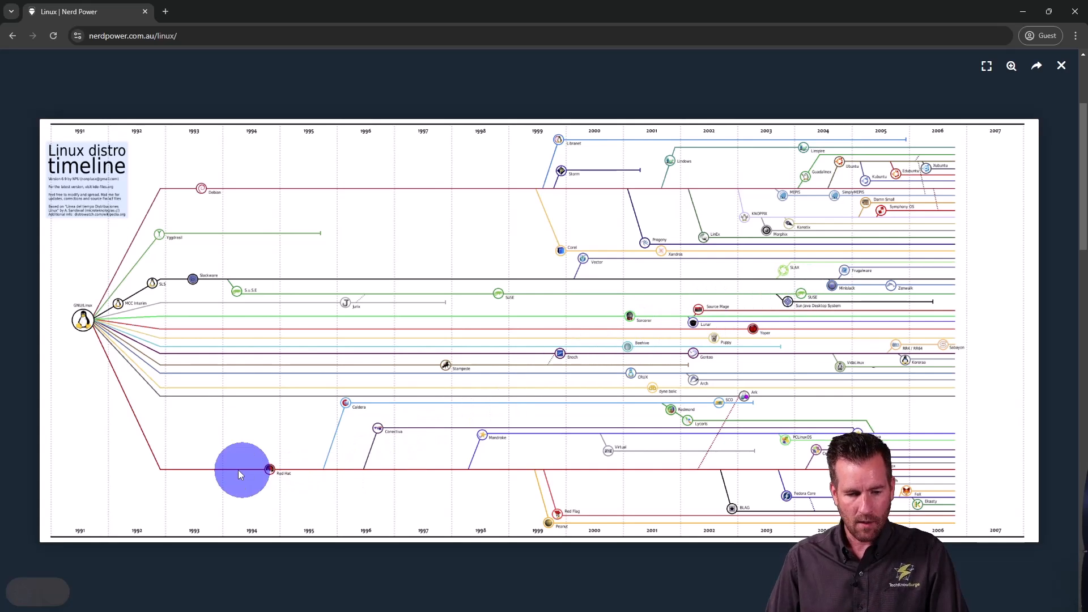
mouse_move(703, 465)
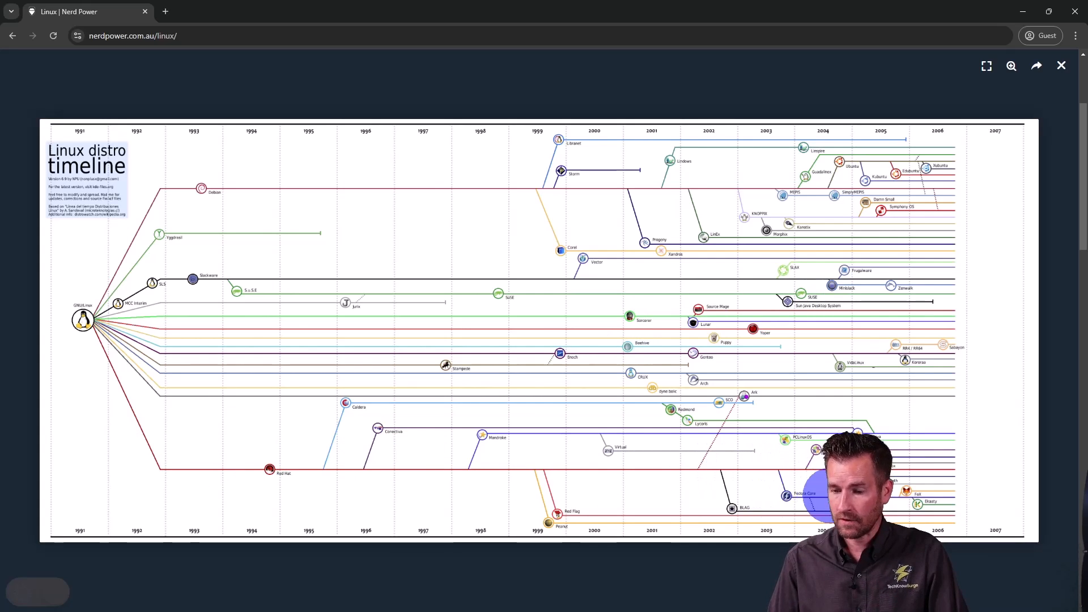
mouse_move(760, 318)
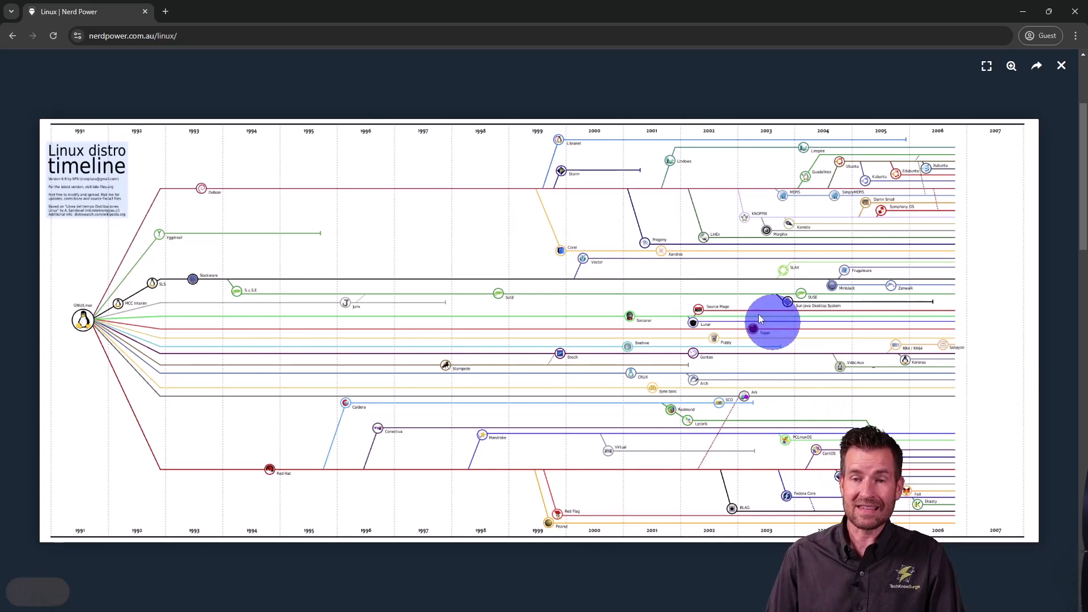
mouse_move(510, 364)
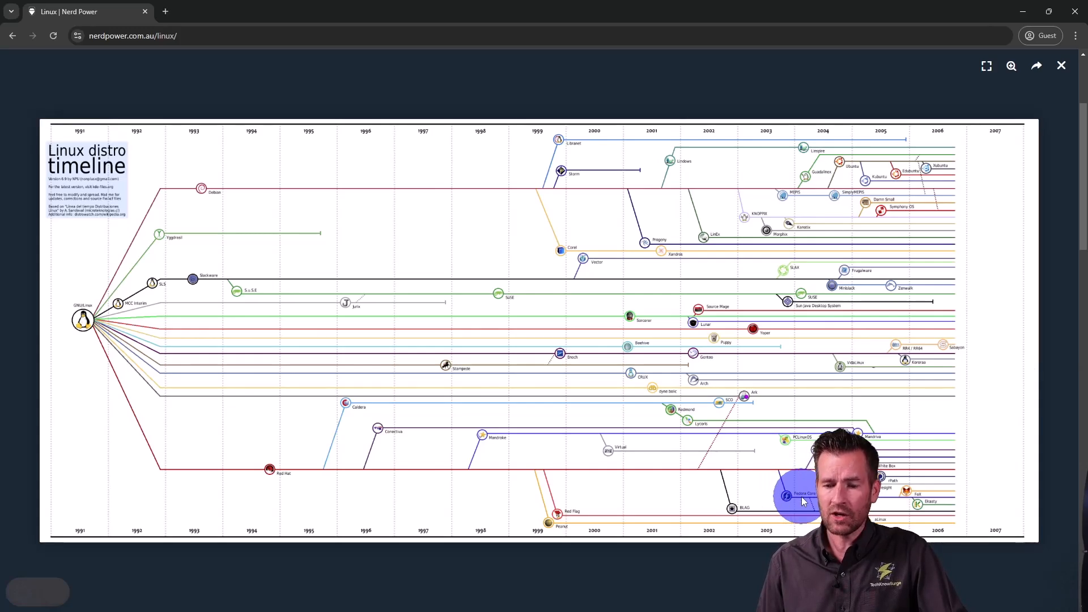
mouse_move(483, 496)
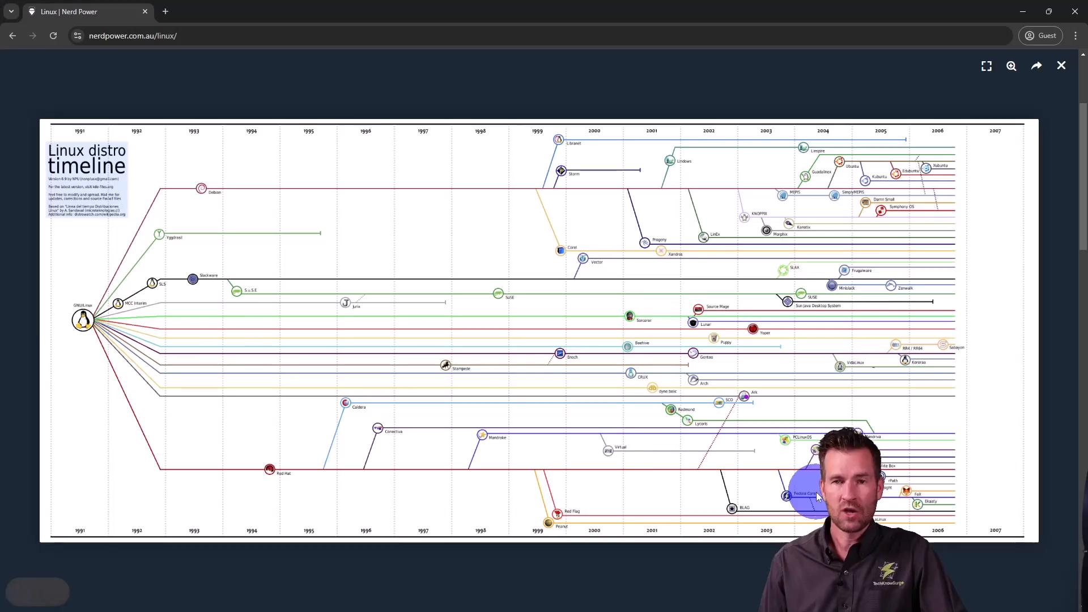
mouse_move(293, 477)
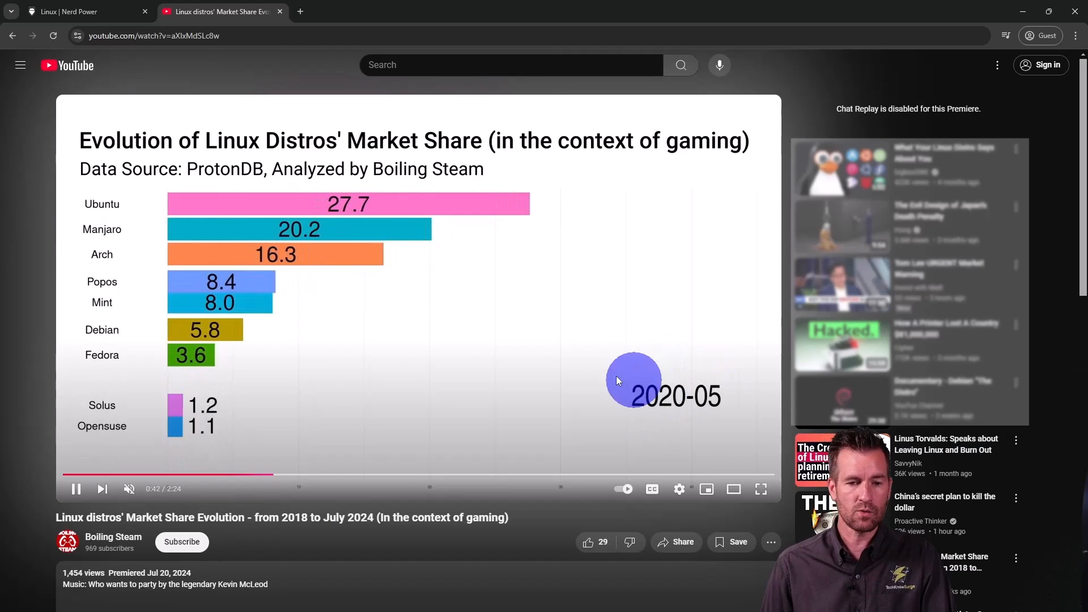
Play the YouTube video 'Linux distros' Market Share Evolution' charting distro shares over time
left_click(760, 490)
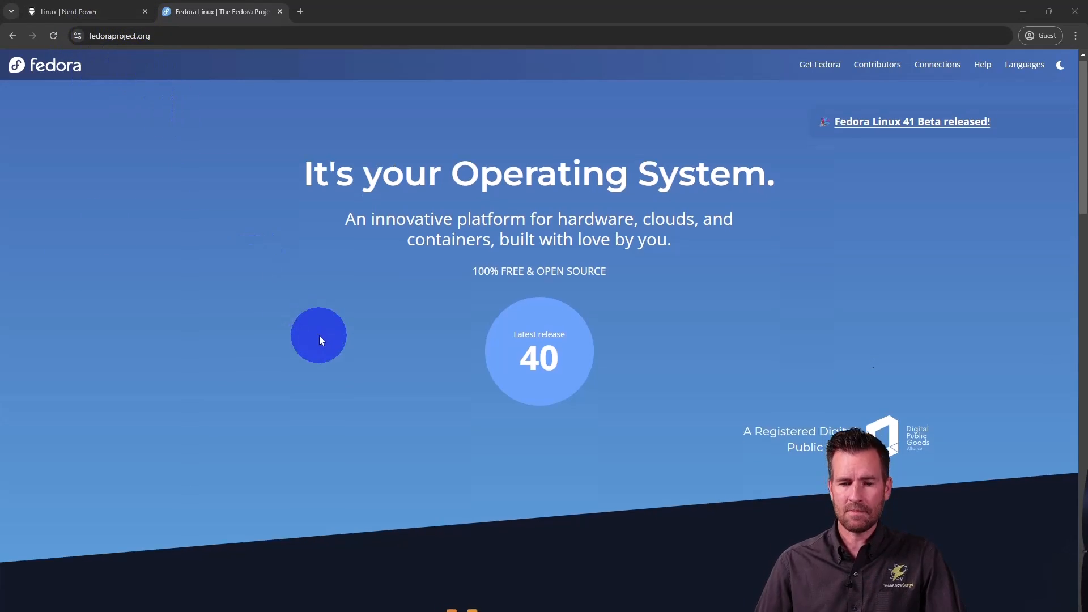
Bring the Fedora edition cards (Workstation, Server, IoT, Cloud, CoreOS) into view on fedoraproject.org
scroll("down", 3)
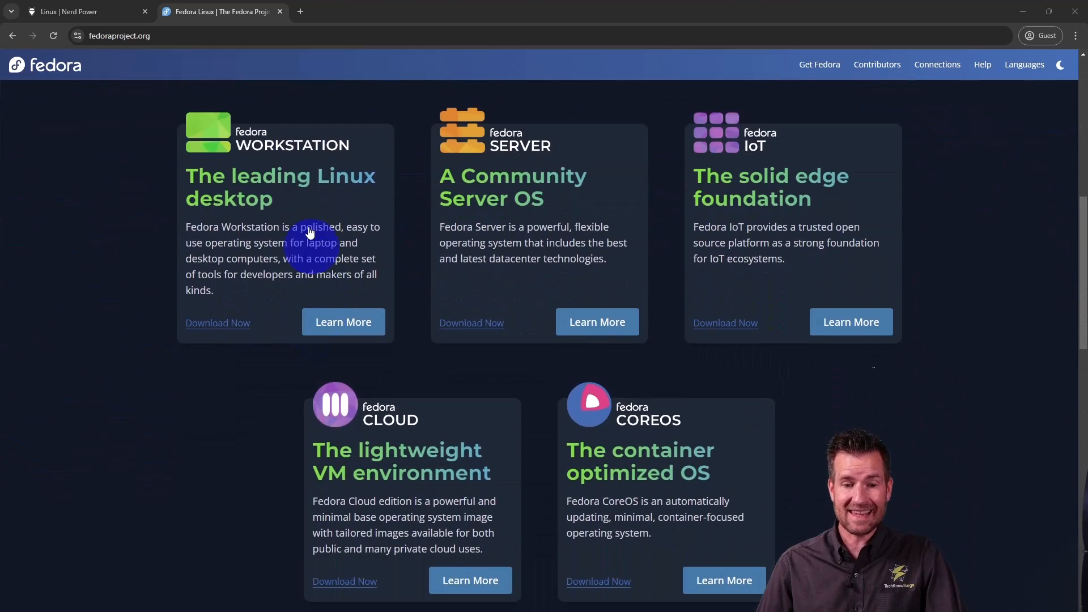
mouse_move(521, 153)
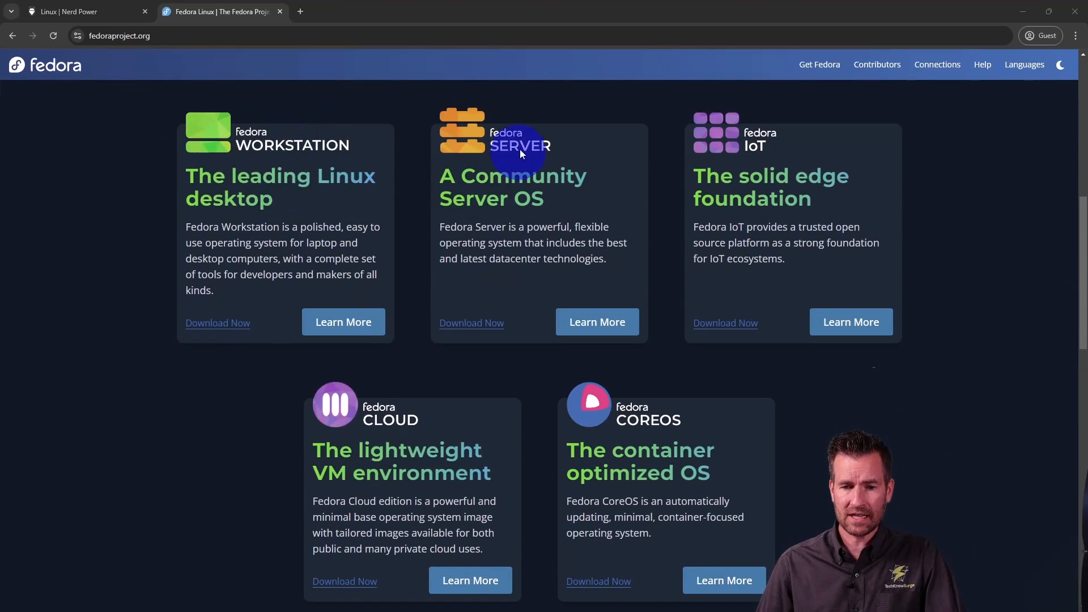
mouse_move(389, 416)
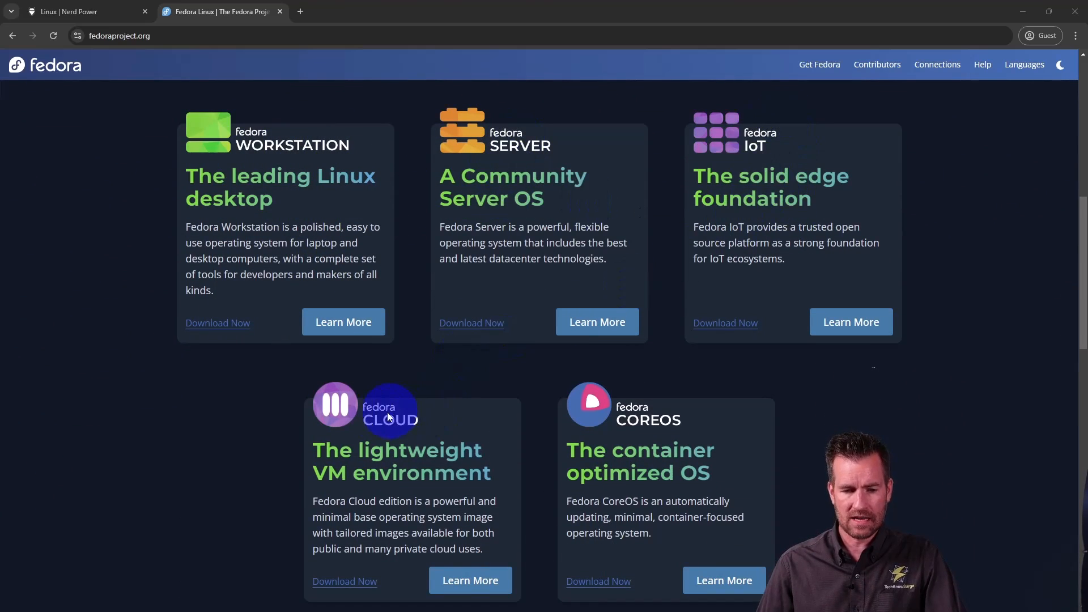
scroll("down", 3)
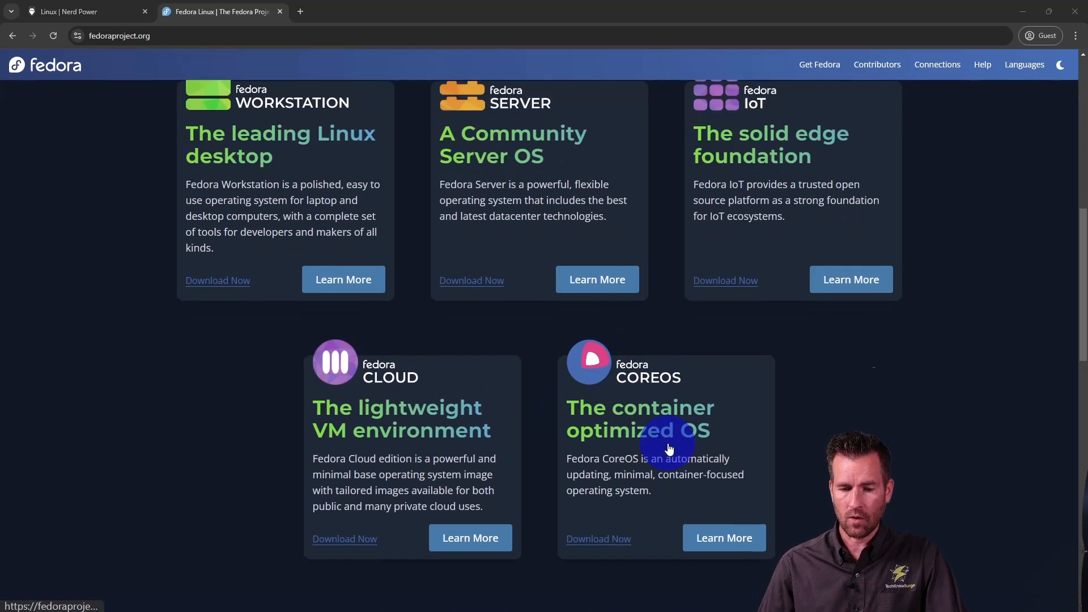
scroll("up", 3)
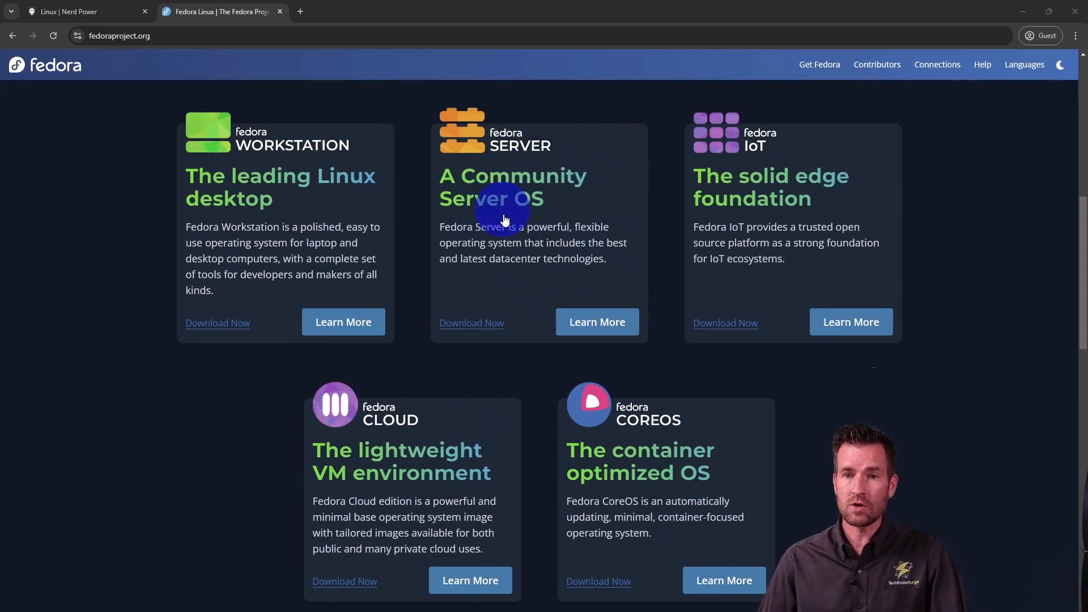
mouse_move(805, 147)
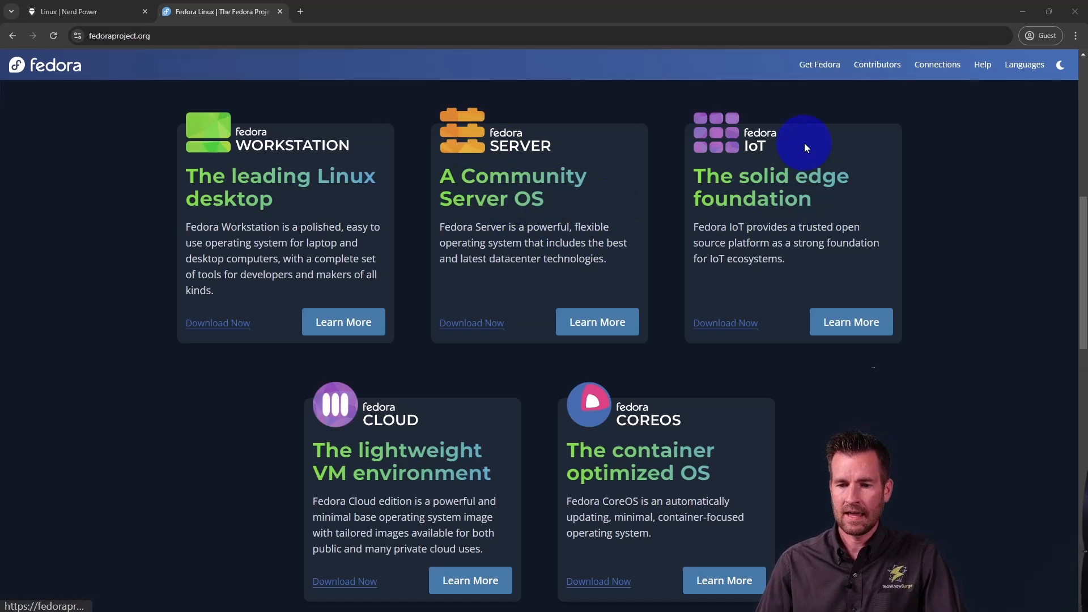
mouse_move(778, 226)
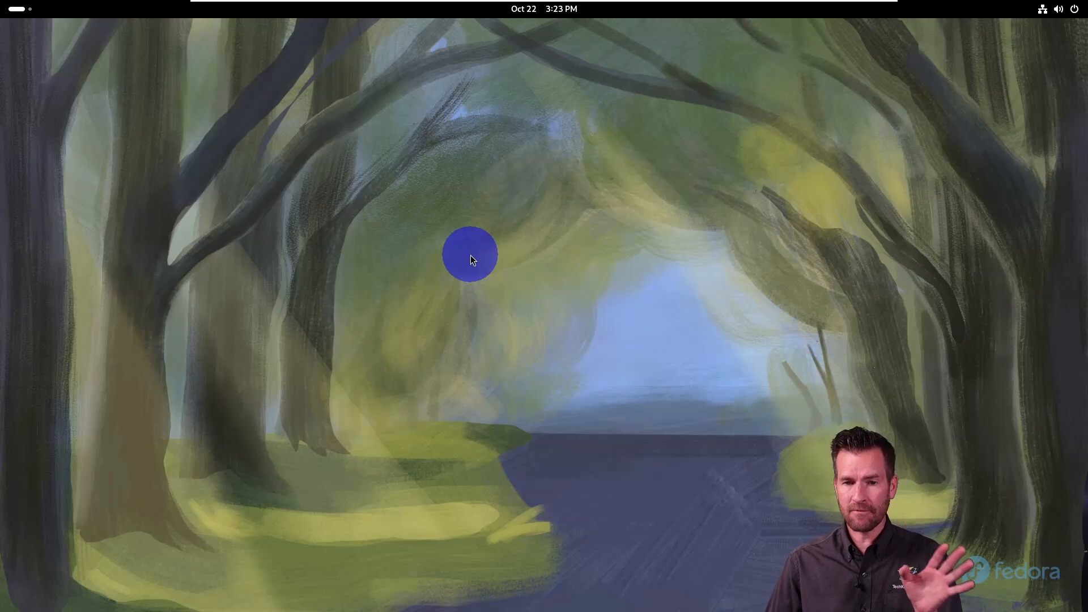
mouse_move(1014, 17)
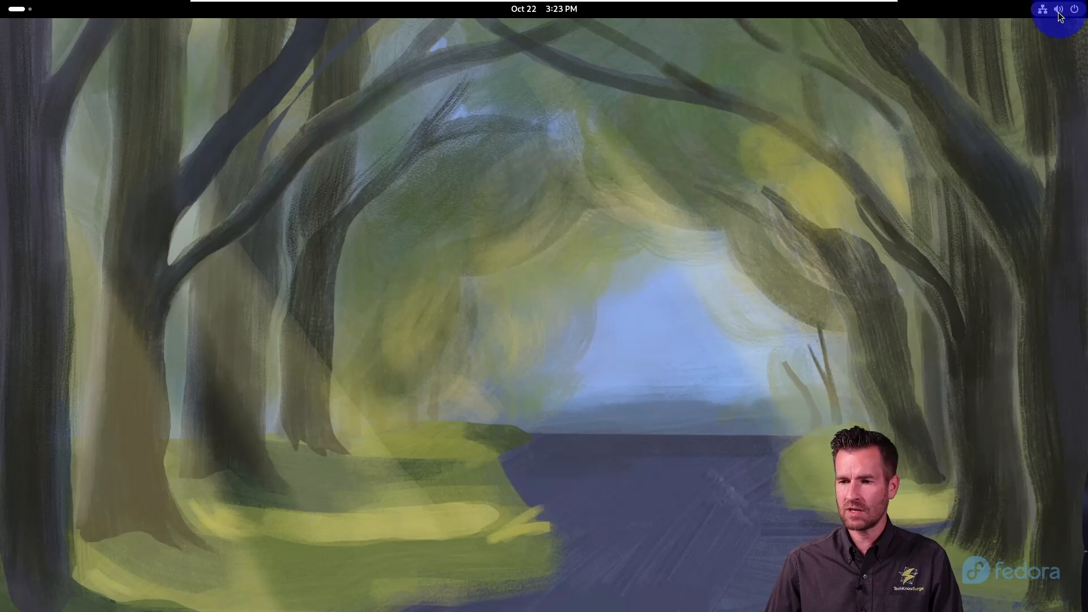
mouse_move(13, 17)
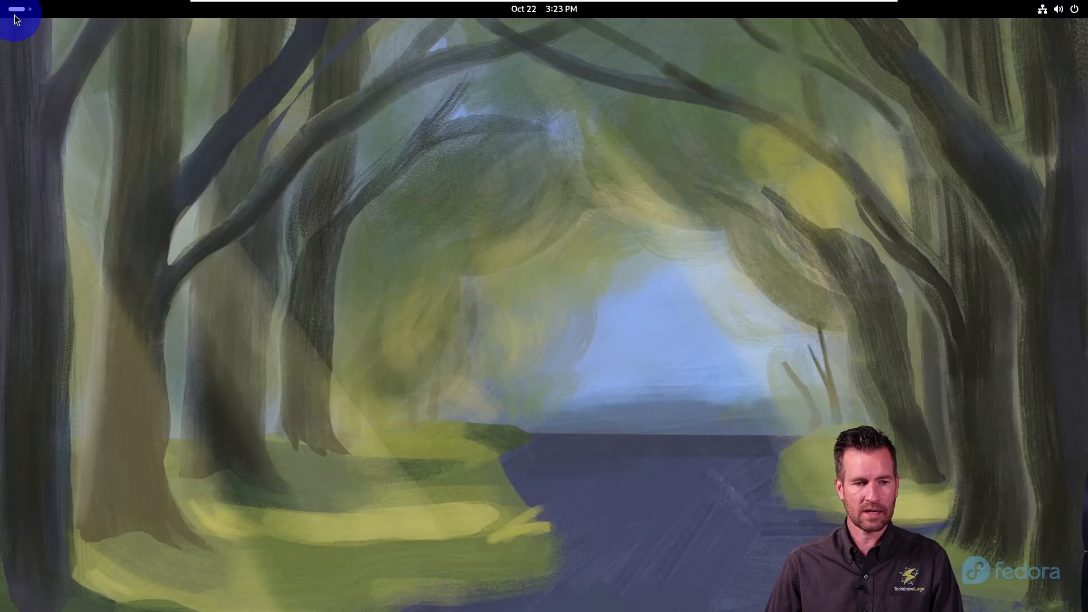
Reveal the Fedora GNOME overview with its dock of pinned apps and Show Apps launcher
left_click(14, 8)
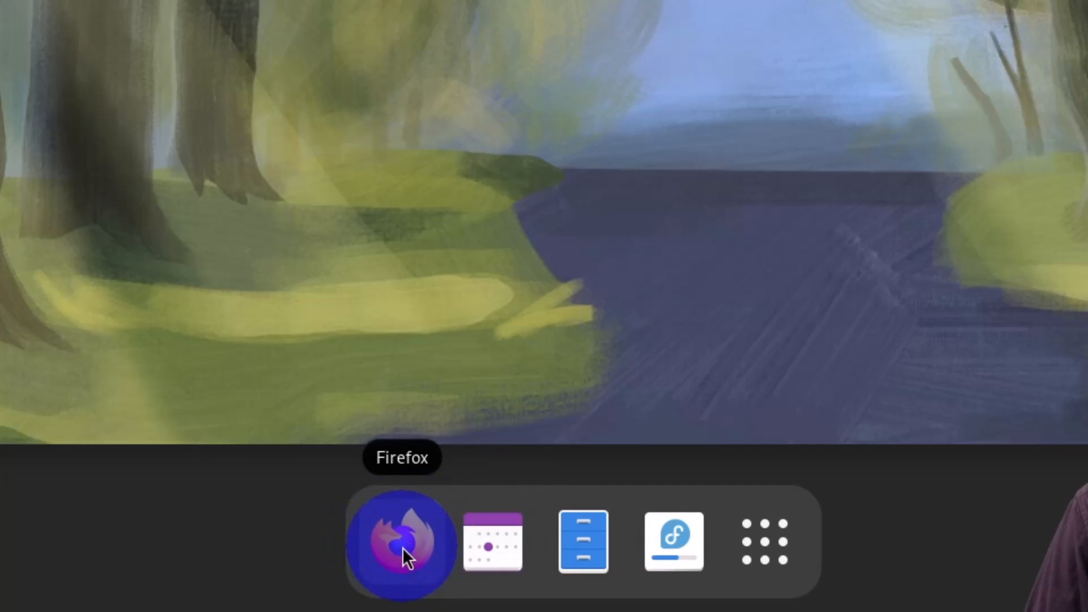
mouse_move(601, 542)
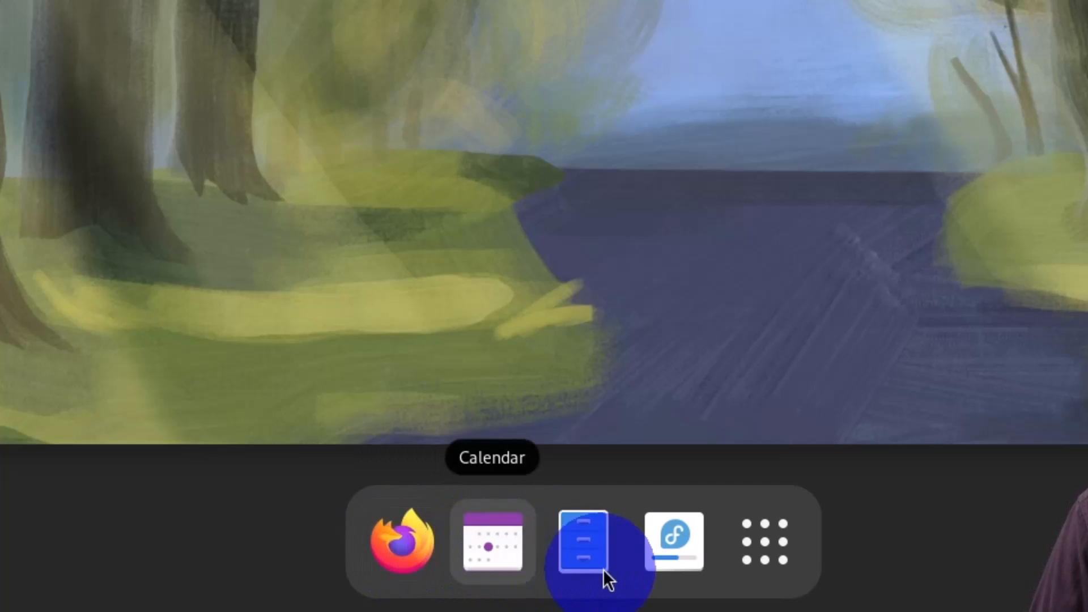
mouse_move(753, 555)
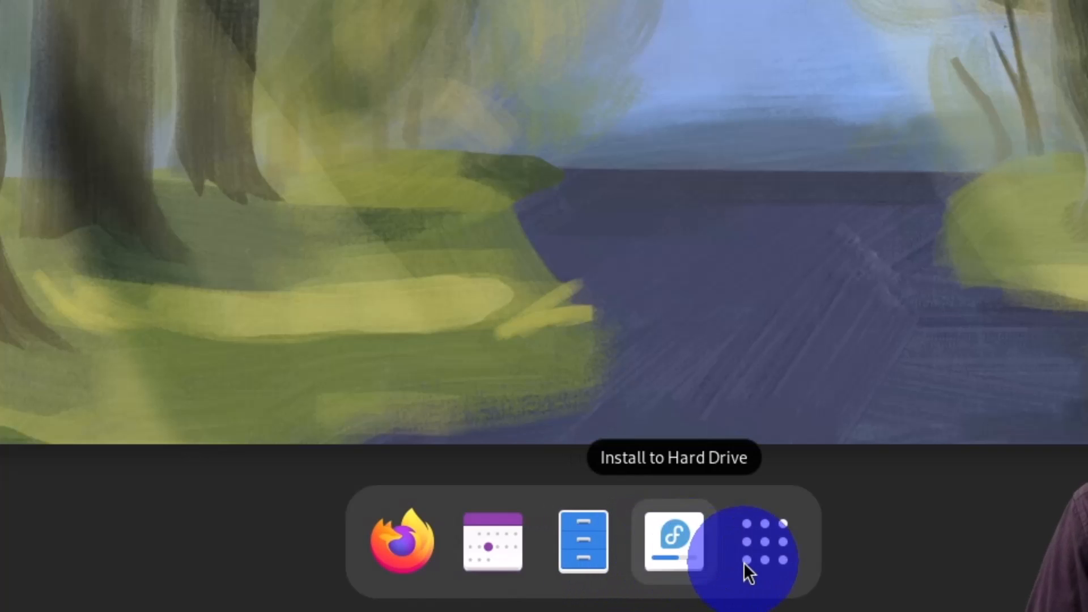
mouse_move(763, 549)
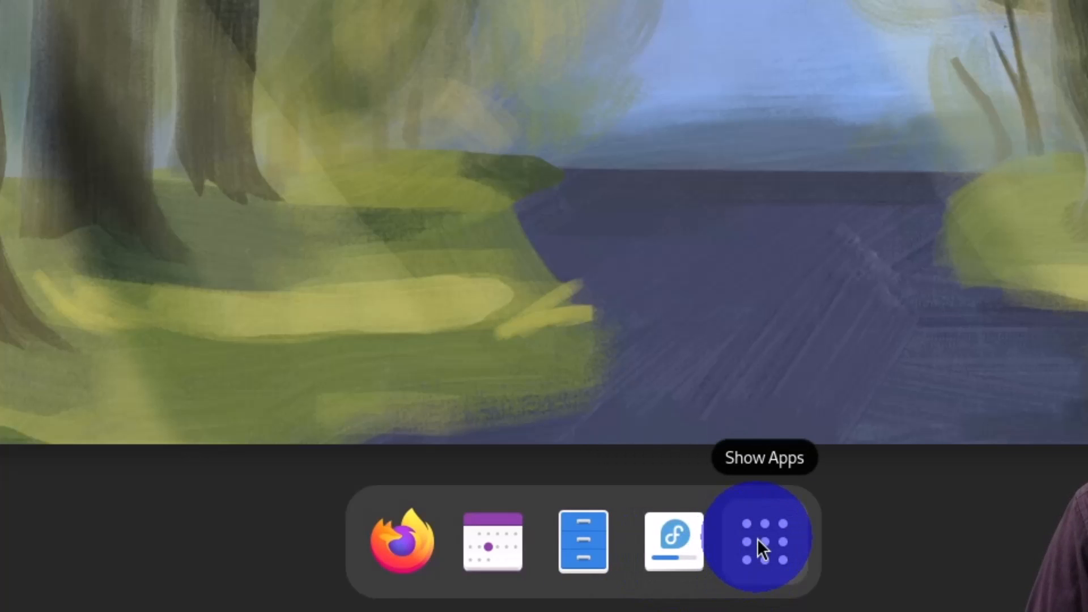
Launch Calculator from the Fedora app grid and confirm its dock menu offers Unpin, App Details and Quit
left_click(762, 541)
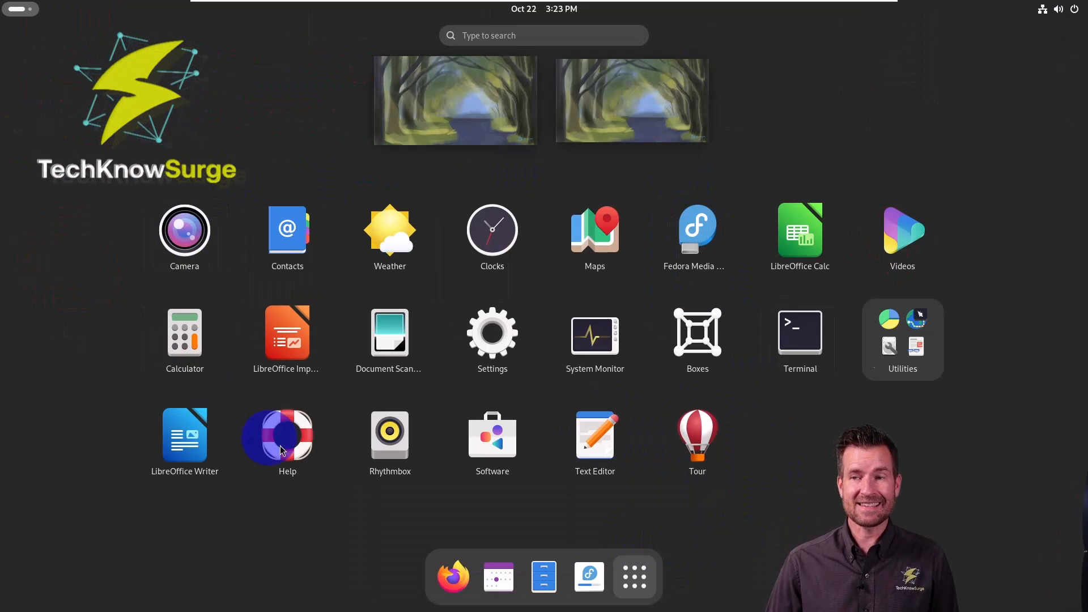
mouse_move(264, 395)
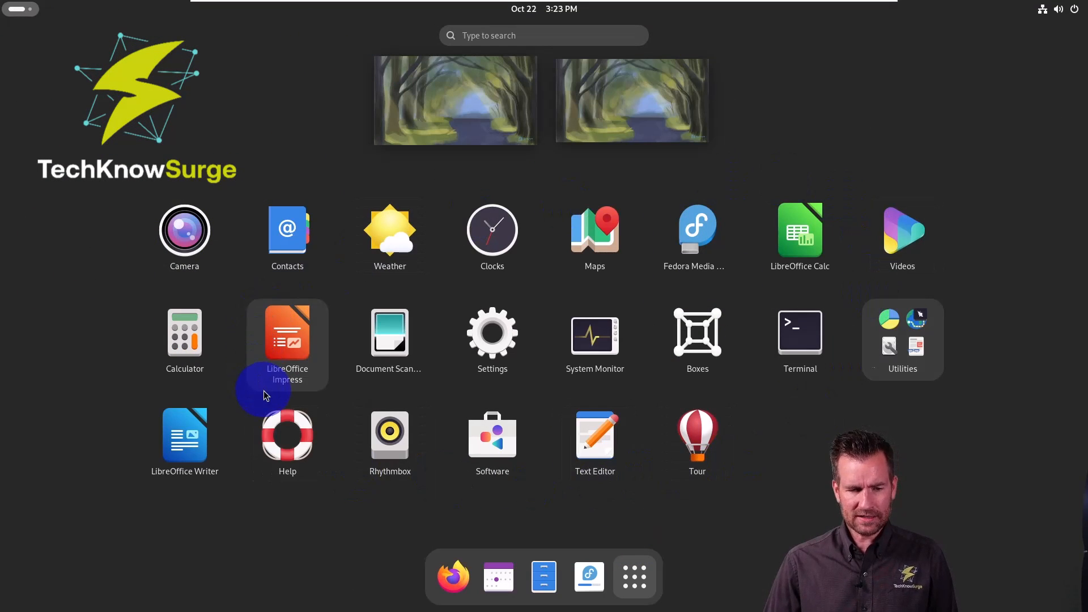
mouse_move(492, 437)
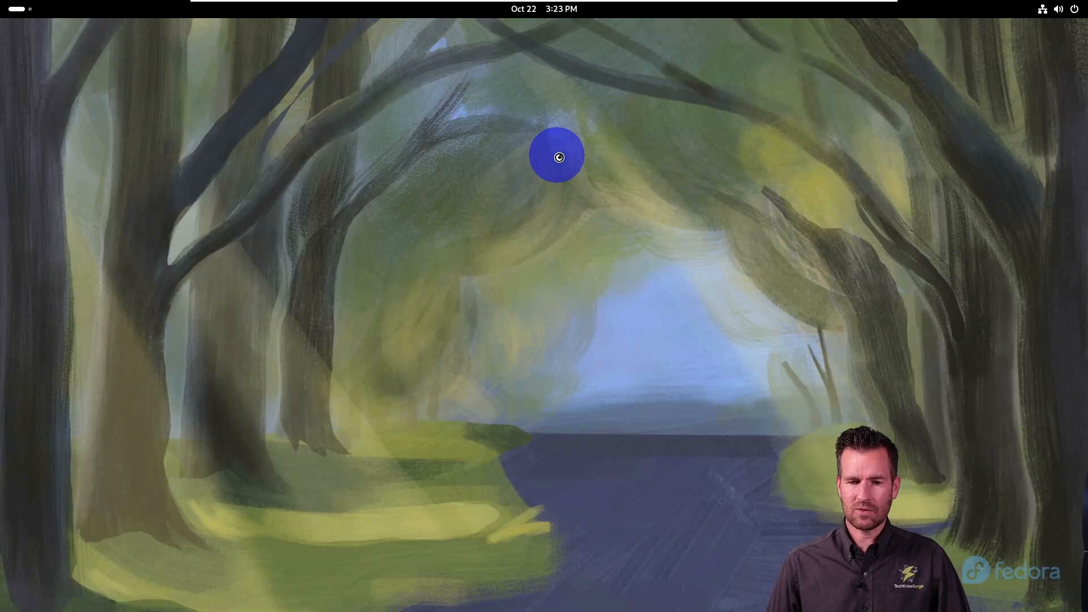
mouse_move(468, 360)
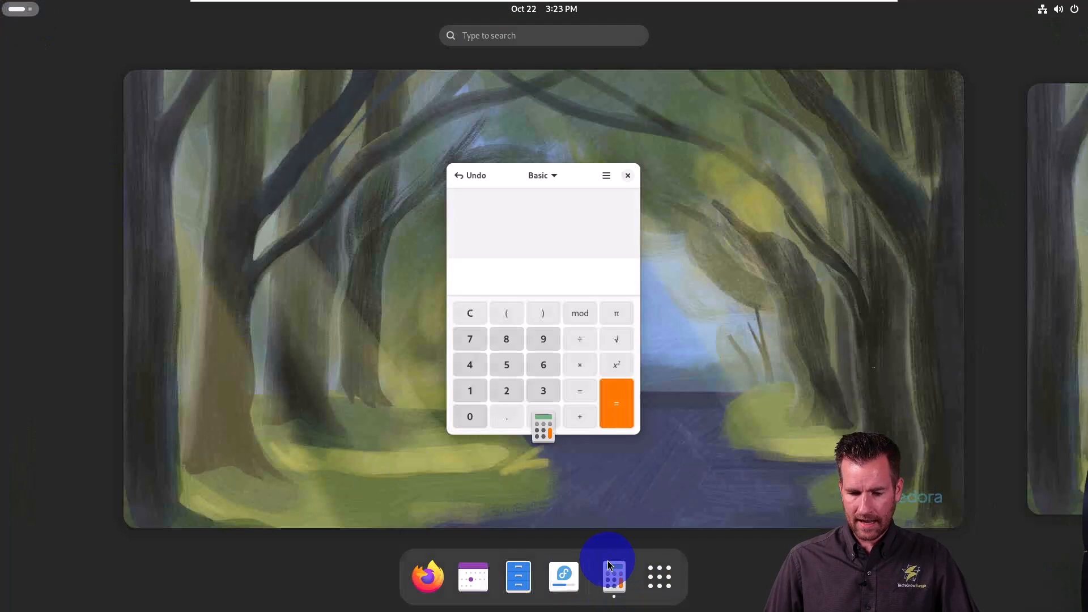
mouse_move(563, 575)
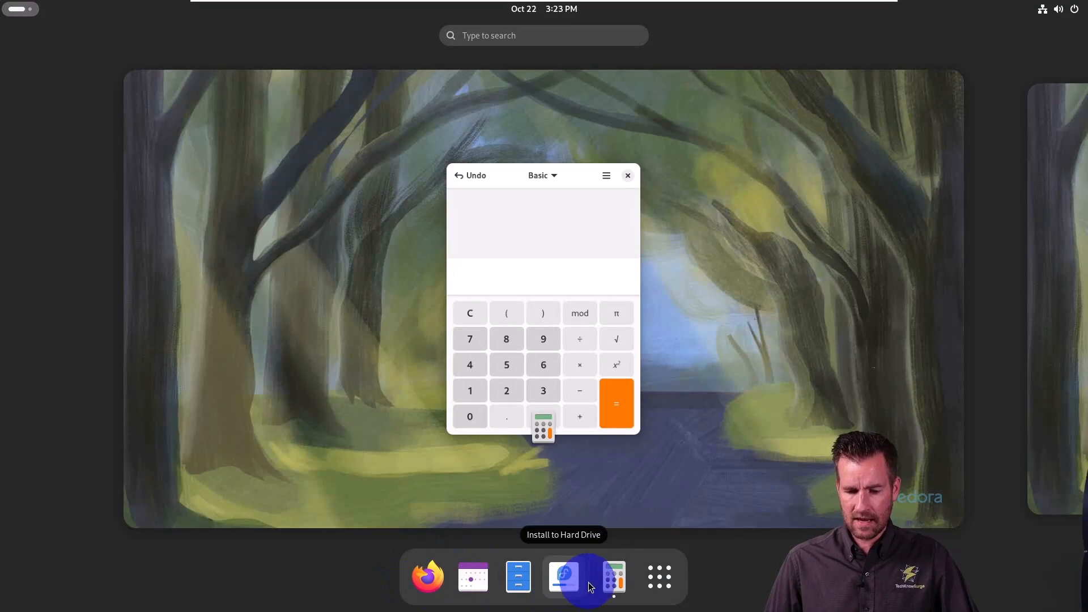
mouse_move(612, 577)
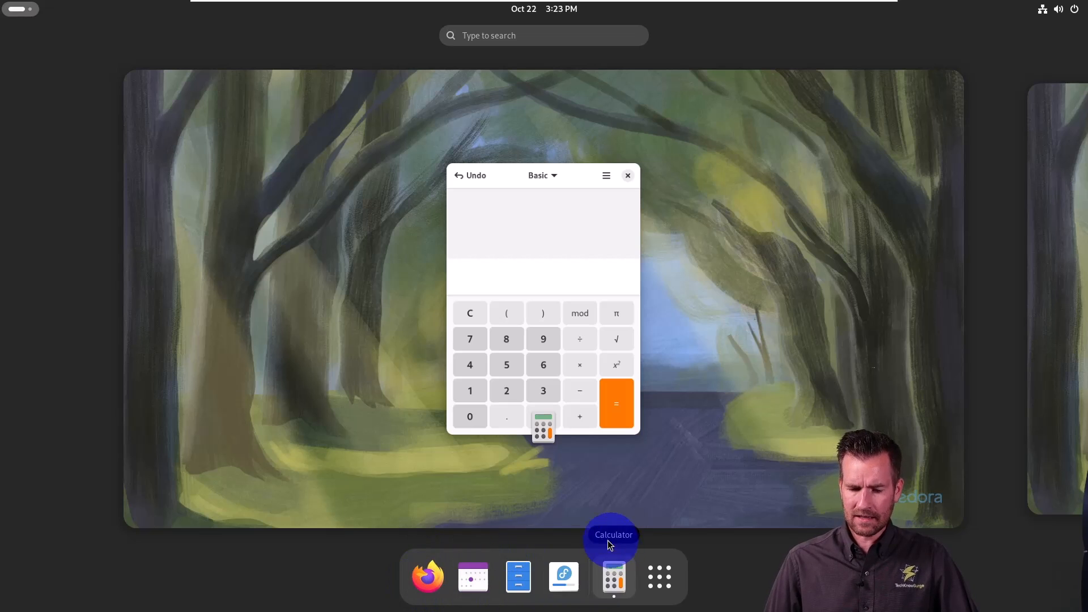
mouse_move(613, 576)
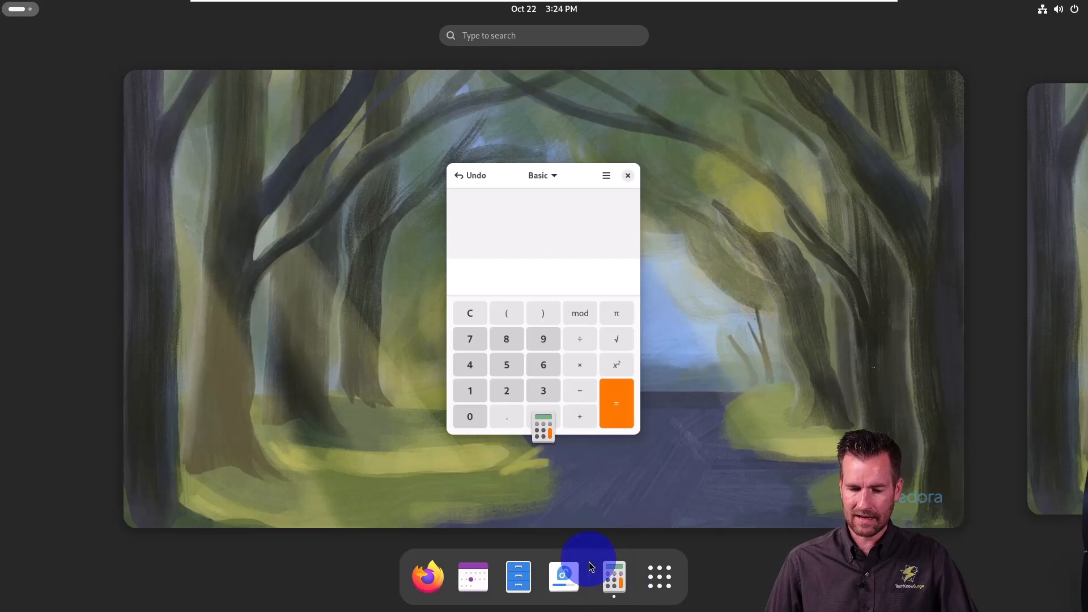
right_click(614, 575)
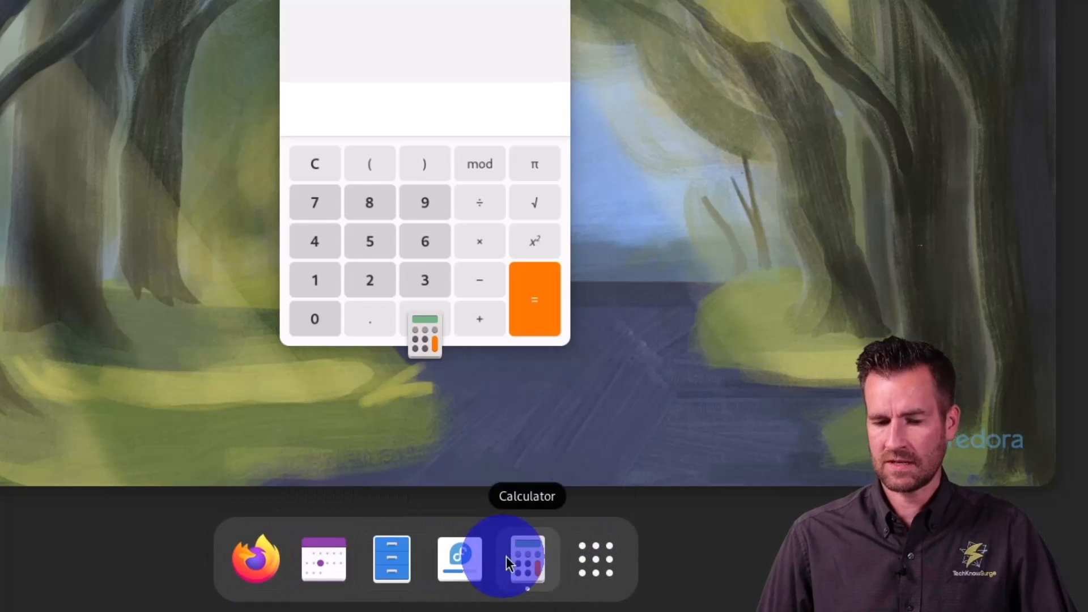
right_click(526, 559)
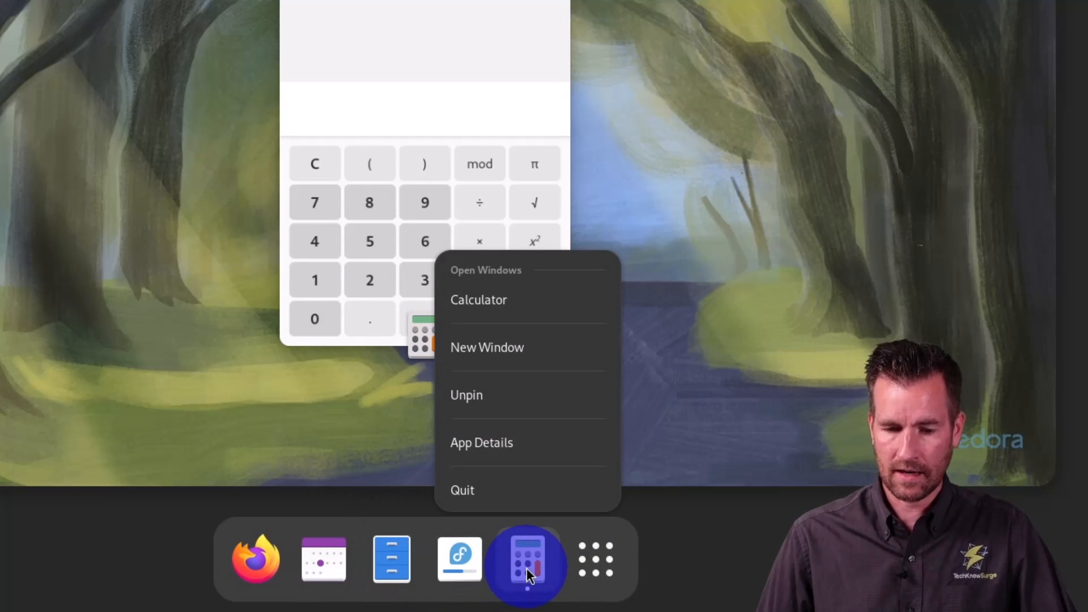
mouse_move(524, 401)
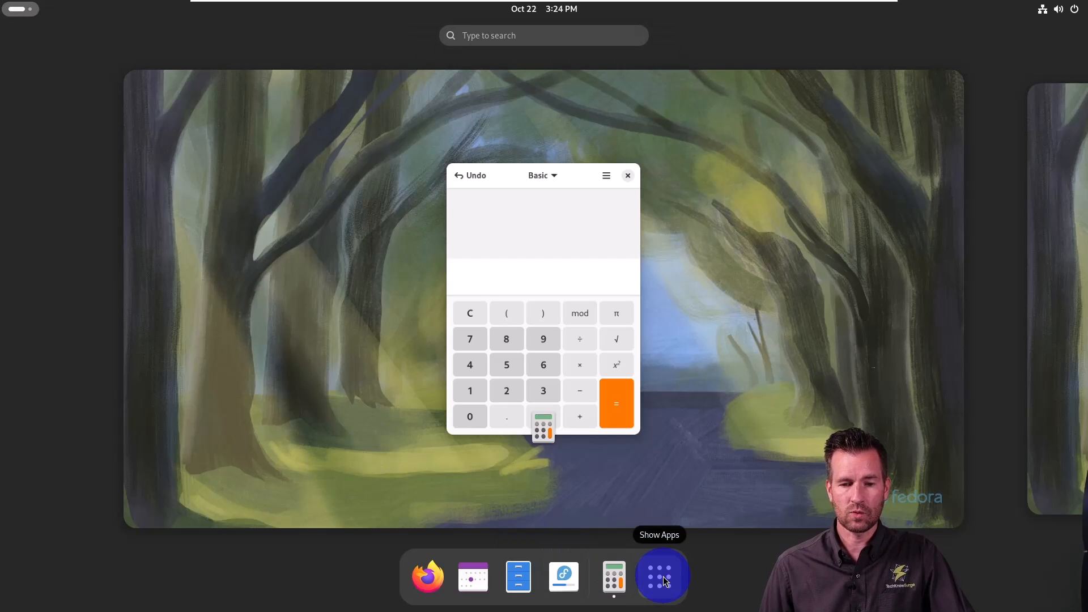
Show Fedora's full app grid with Camera, Contacts, Calculator, Settings and Terminal listed
left_click(662, 576)
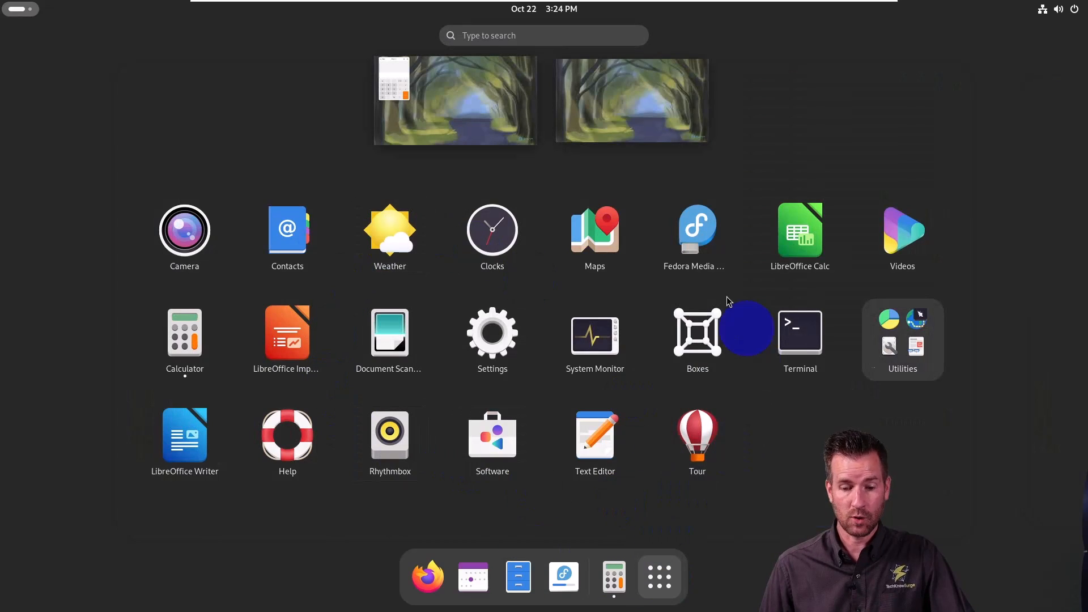
mouse_move(555, 506)
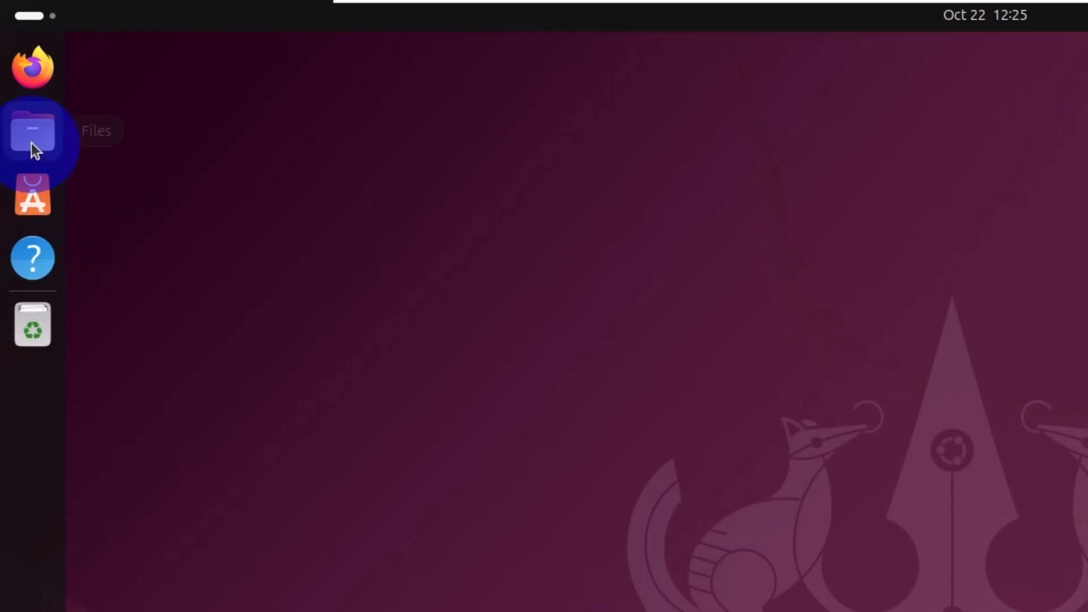
mouse_move(33, 258)
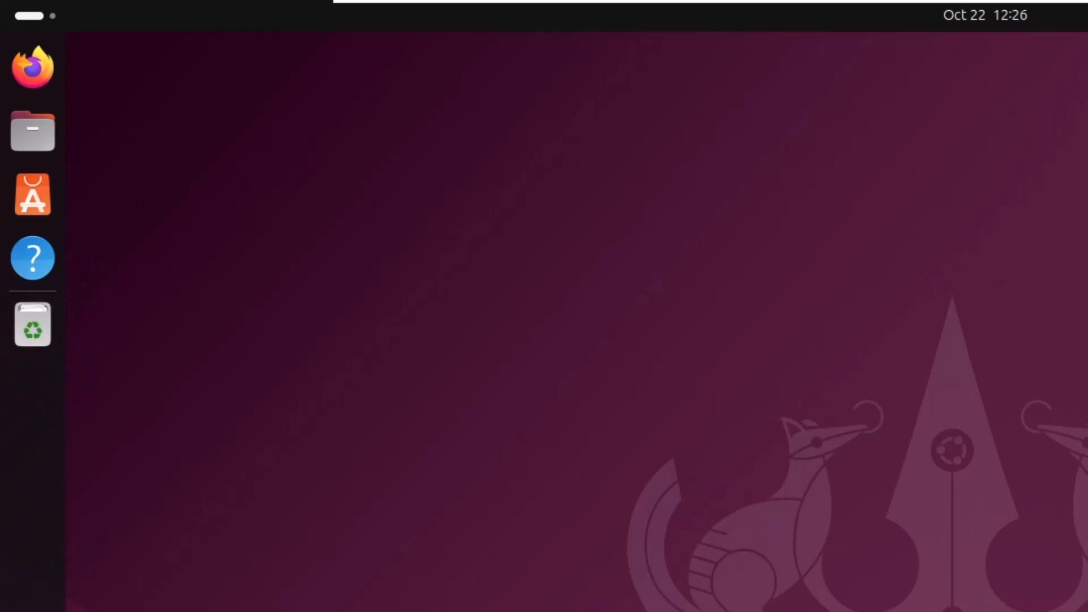
Search 'calc' in Ubuntu's app overview and launch Calculator from the results
left_click(19, 591)
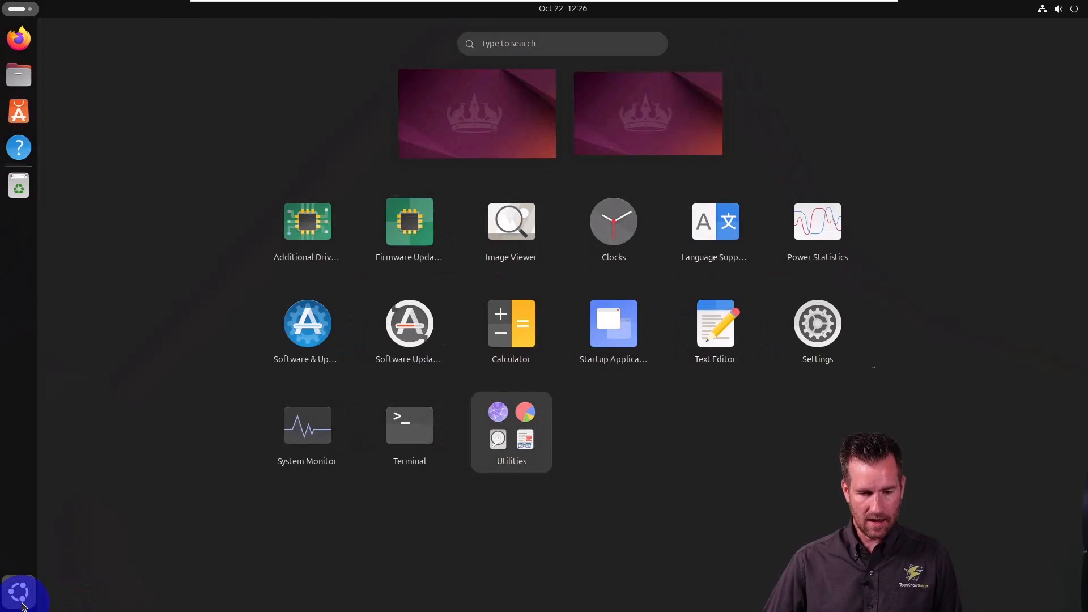
type("calc")
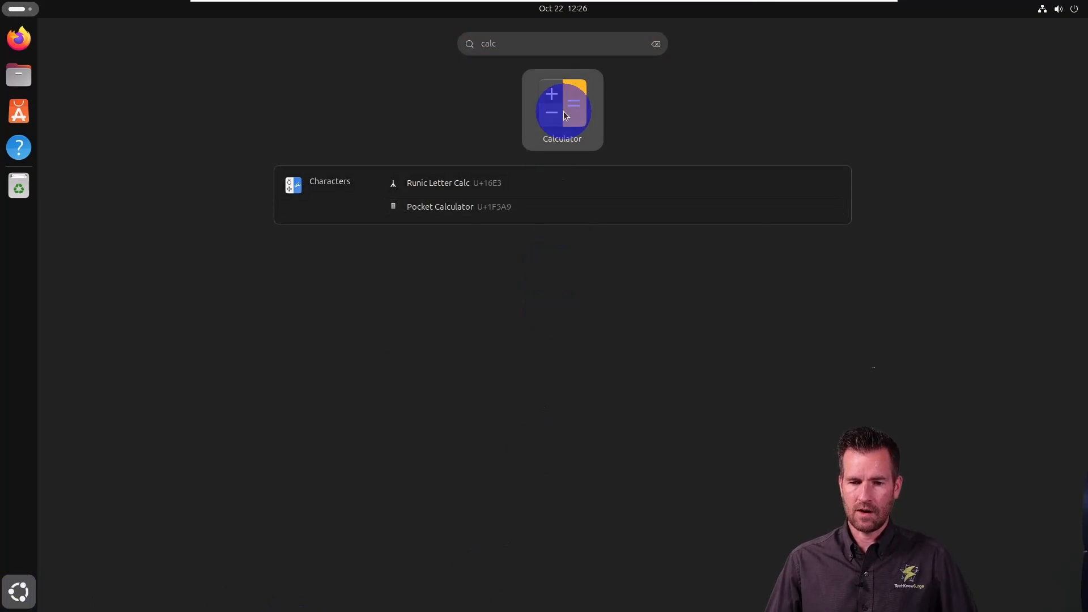
left_click(562, 110)
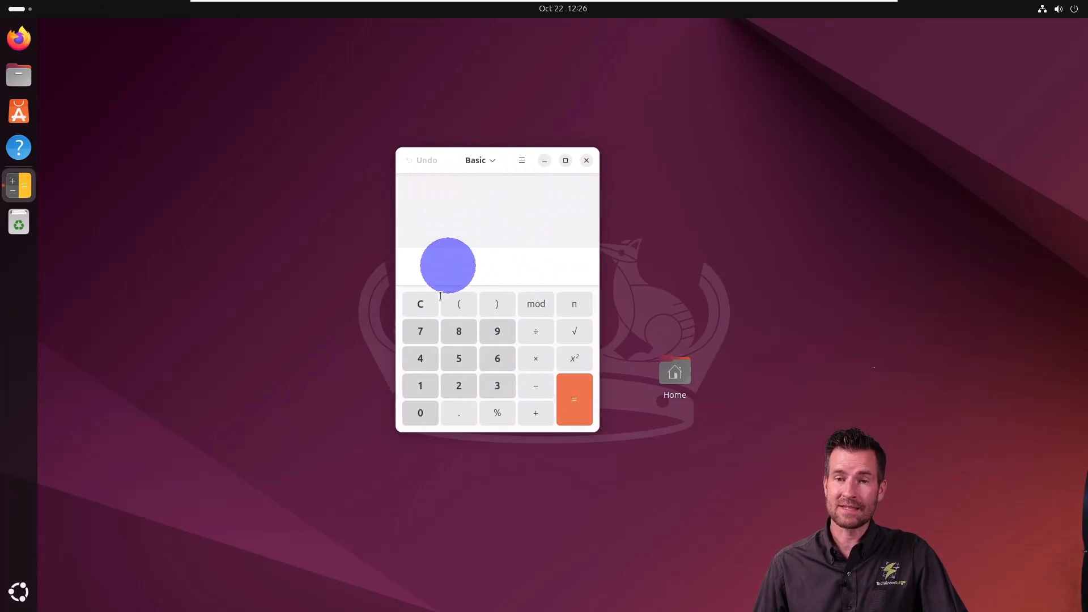
mouse_move(524, 245)
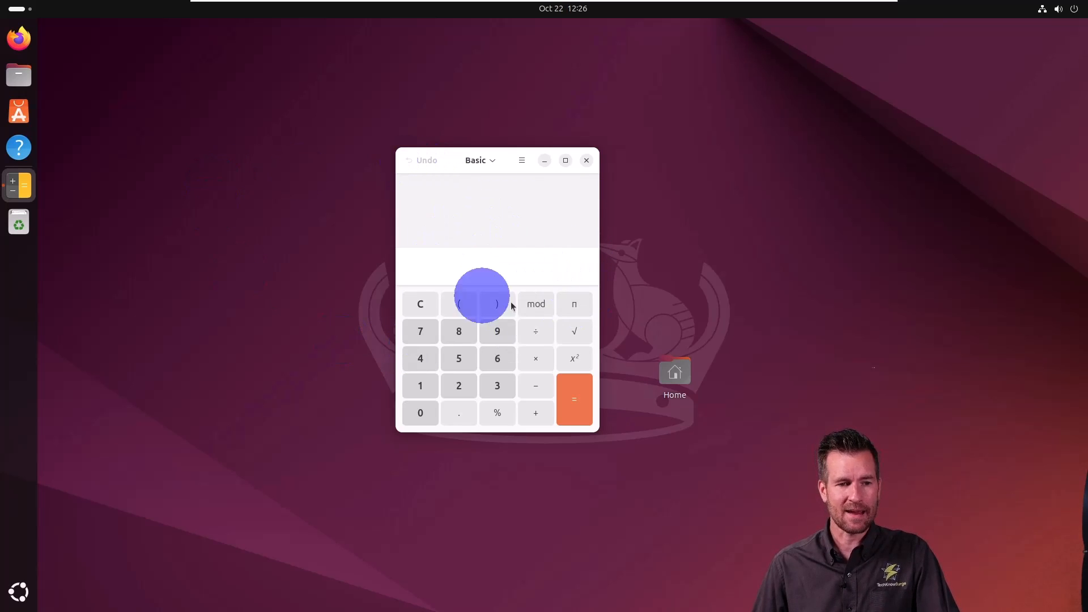
mouse_move(419, 196)
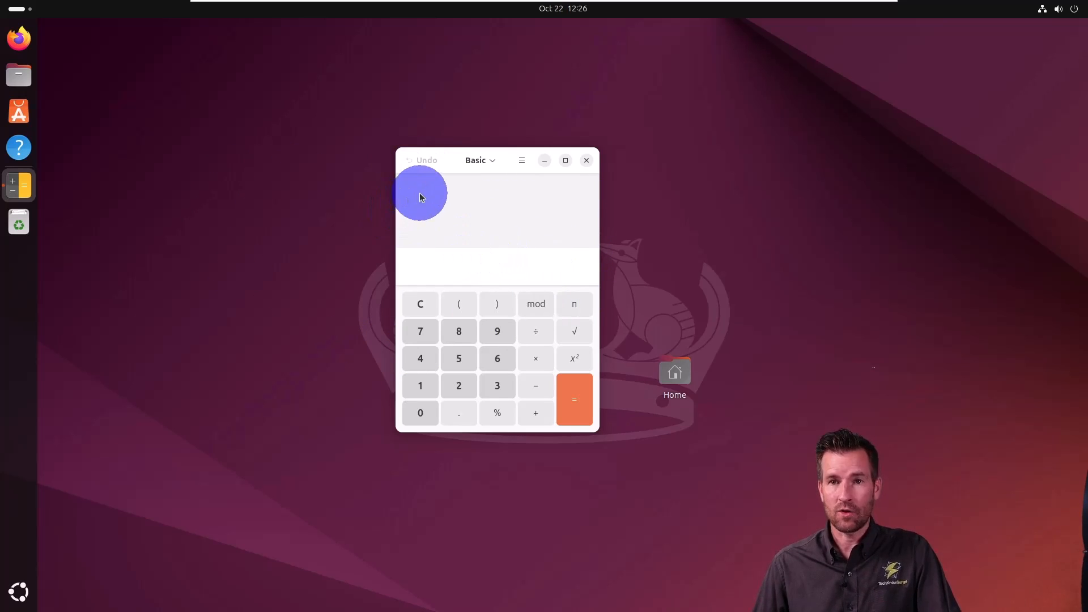
mouse_move(860, 385)
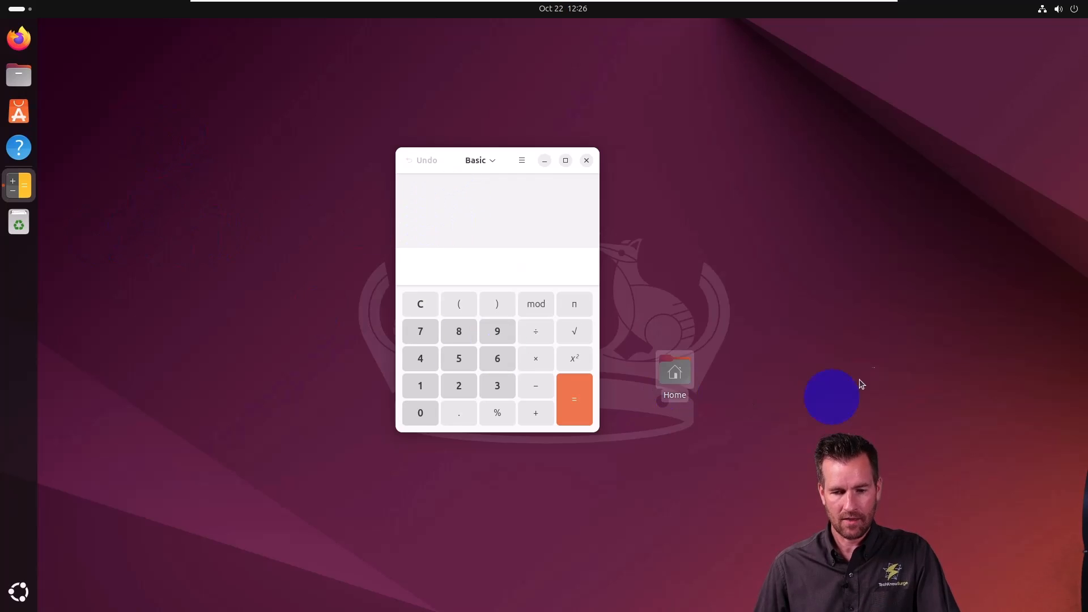
mouse_move(108, 347)
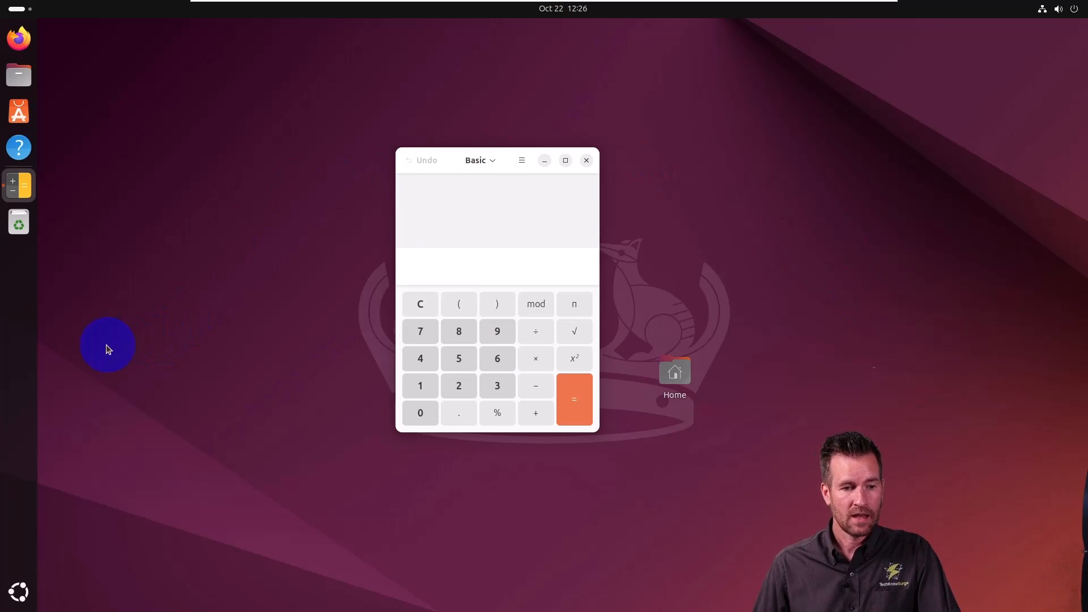
right_click(18, 185)
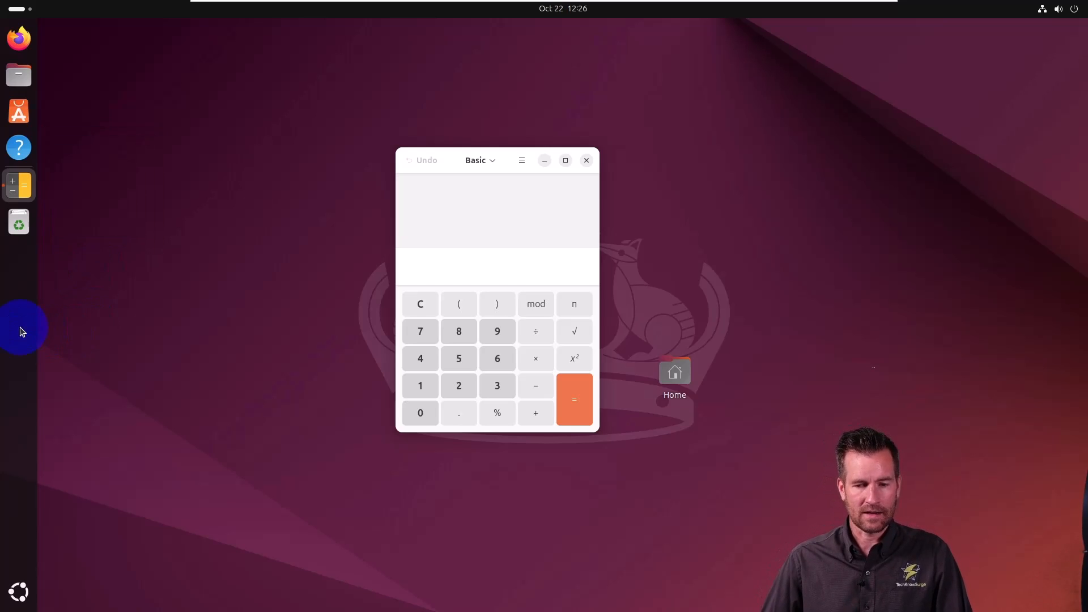
mouse_move(20, 593)
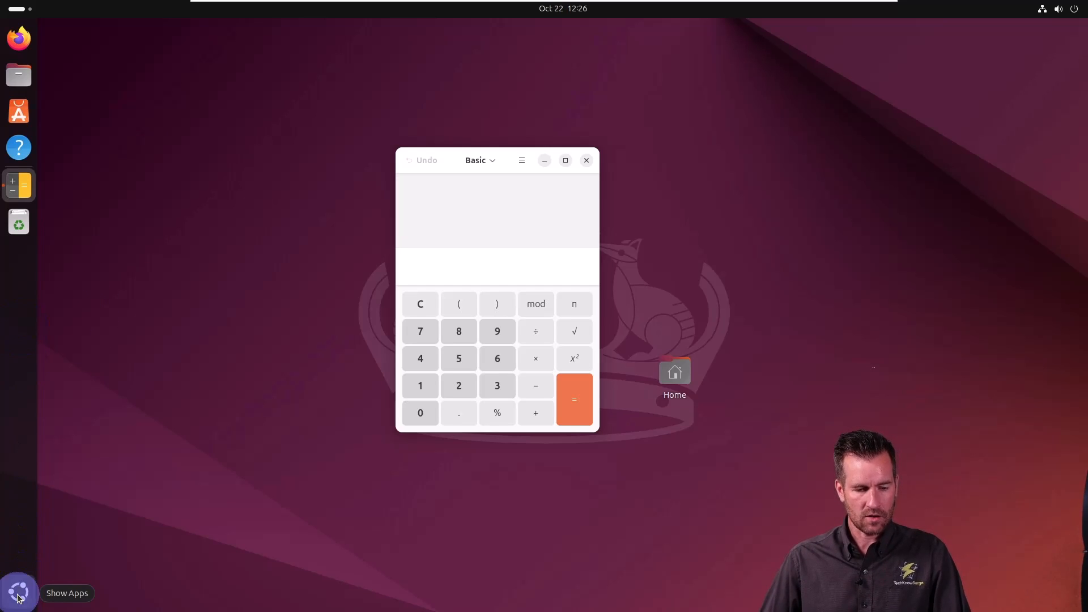
View Ubuntu's app grid, then the Activities overview showing the open Calculator window
left_click(19, 591)
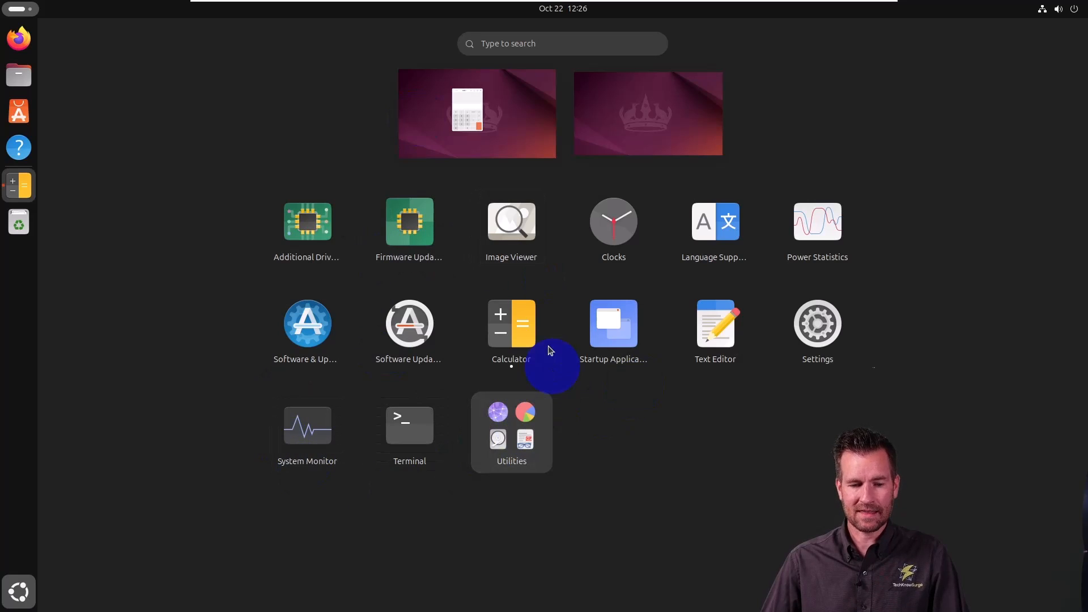
mouse_move(367, 340)
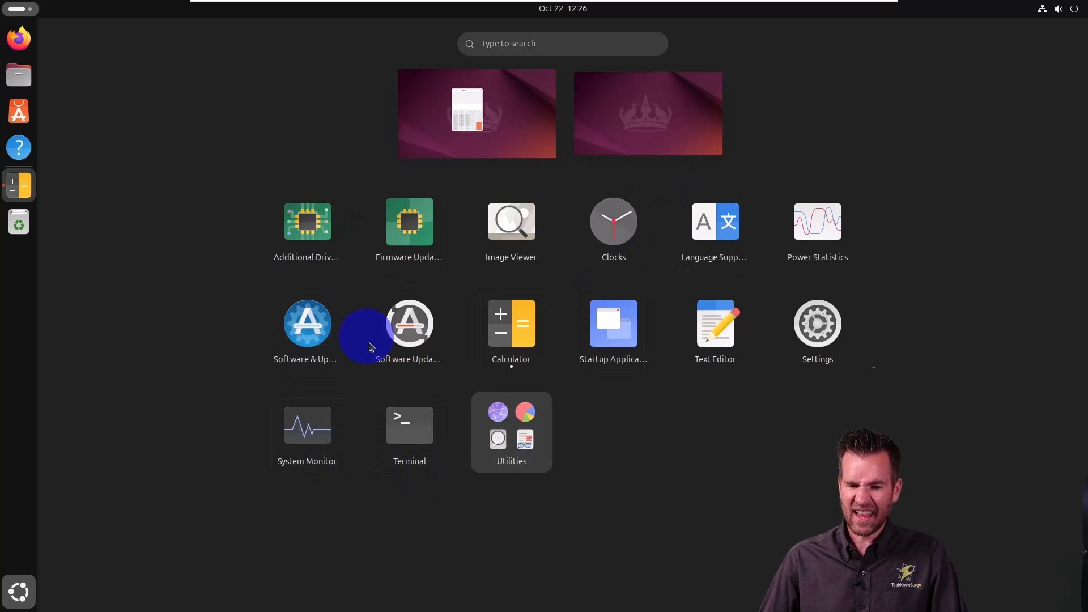
mouse_move(410, 434)
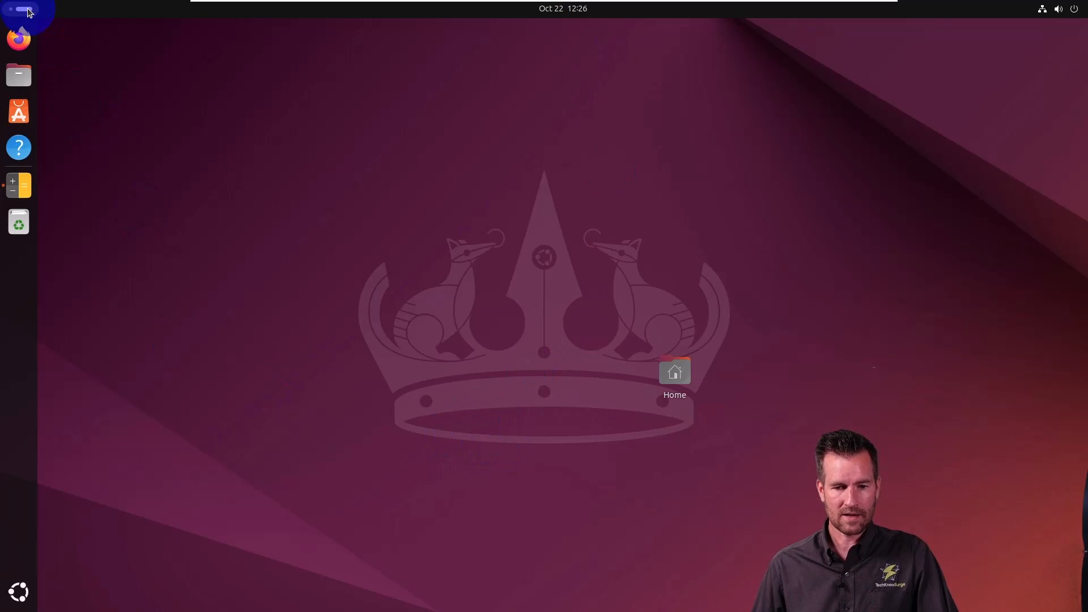
left_click(20, 185)
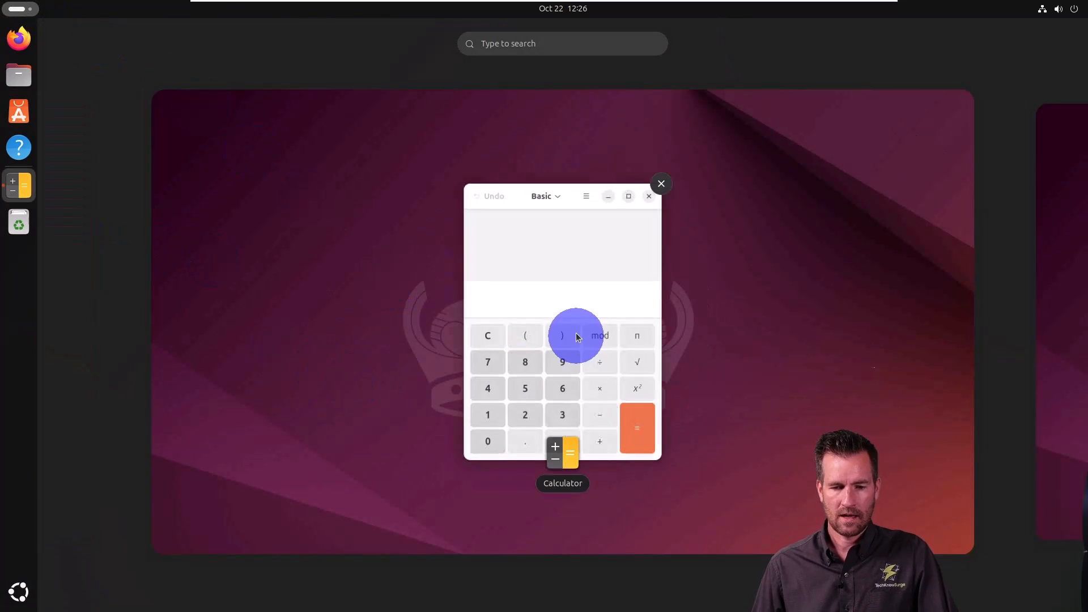